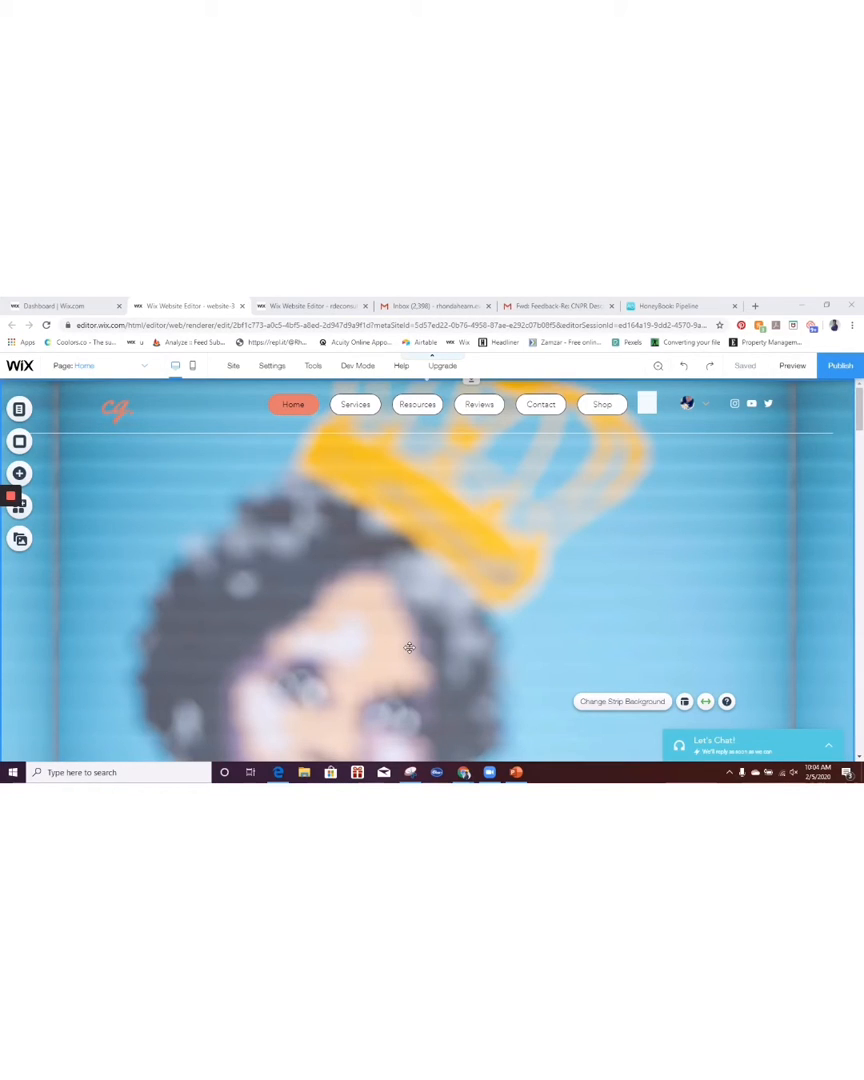
{"action": "mouse_move", "coordinate": [570, 536]}
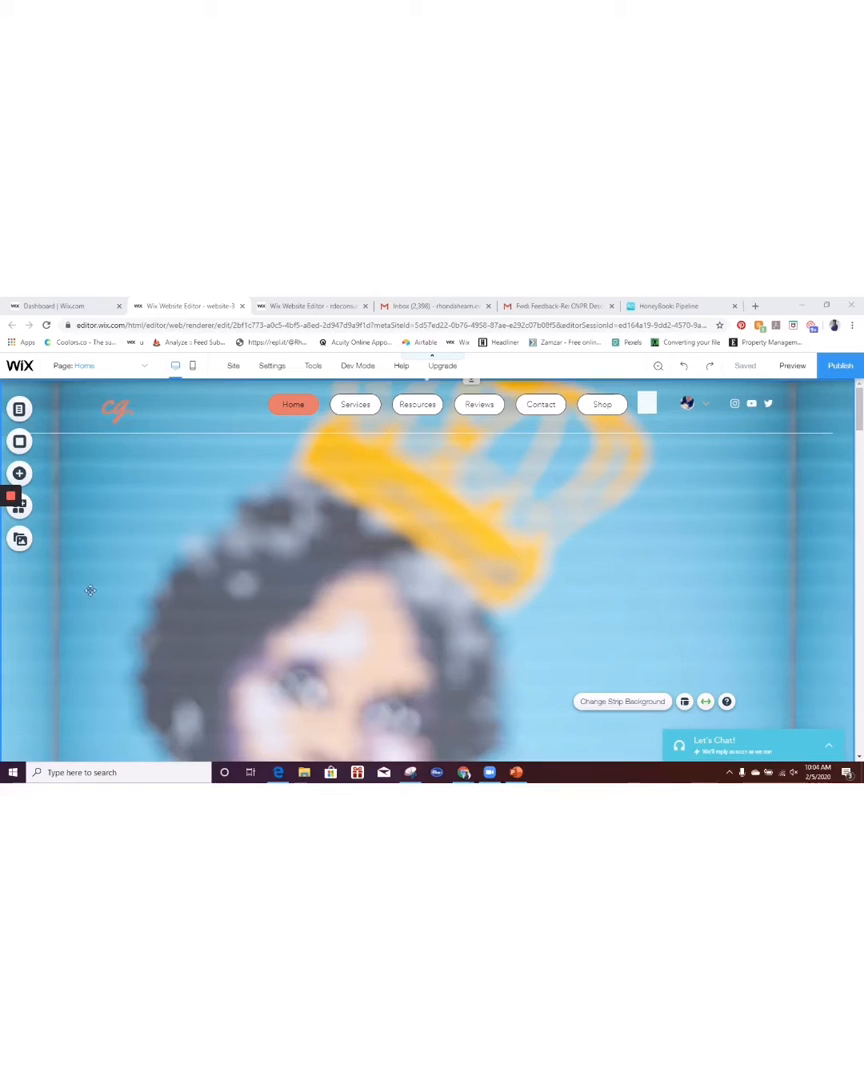
{"action": "mouse_move", "coordinate": [330, 664]}
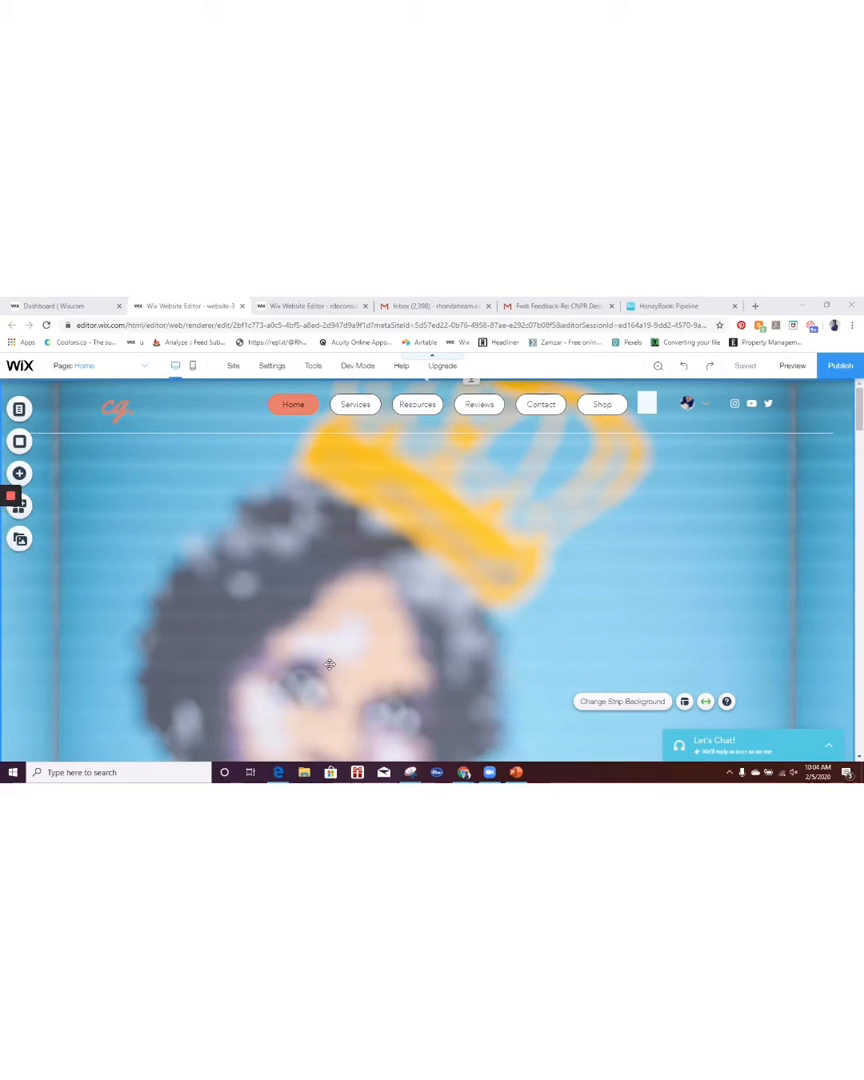
Scroll past the Let's Connect banner to the 'Hello, I'm Shanna' section and select its text group
{"action": "scroll", "scroll_direction": "down", "scroll_amount": 3}
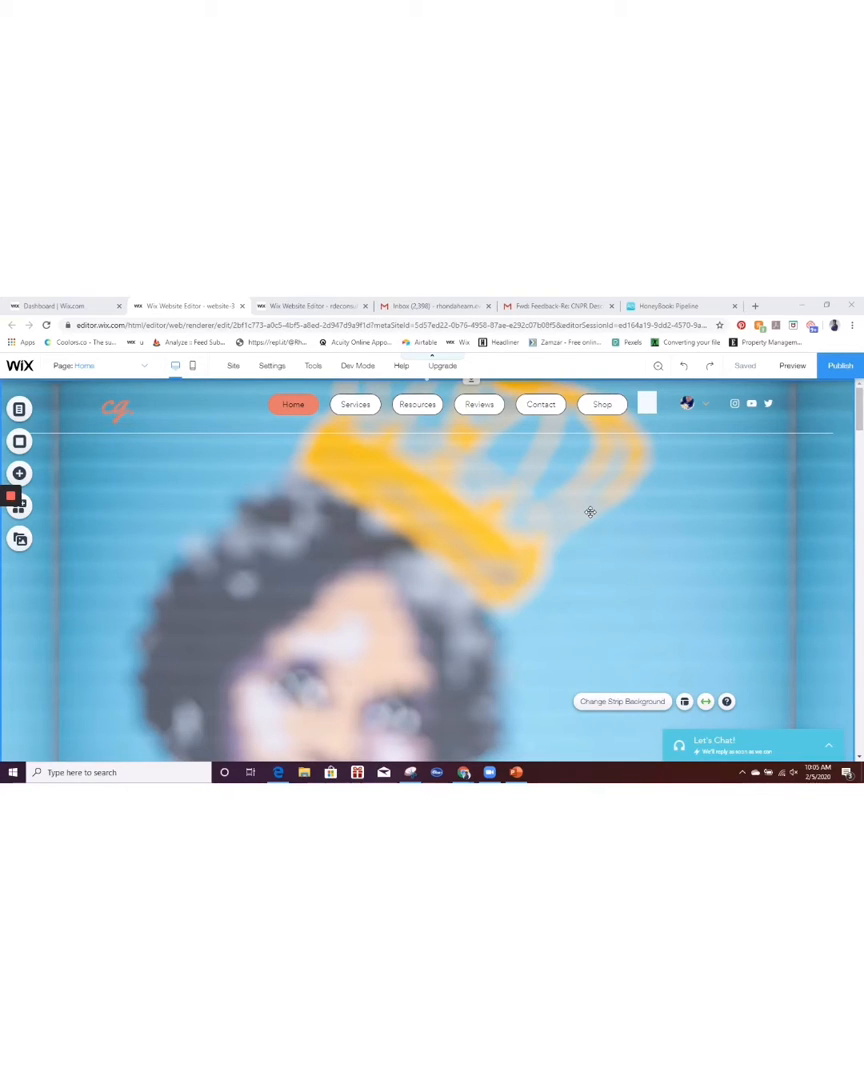
{"action": "mouse_move", "coordinate": [844, 460]}
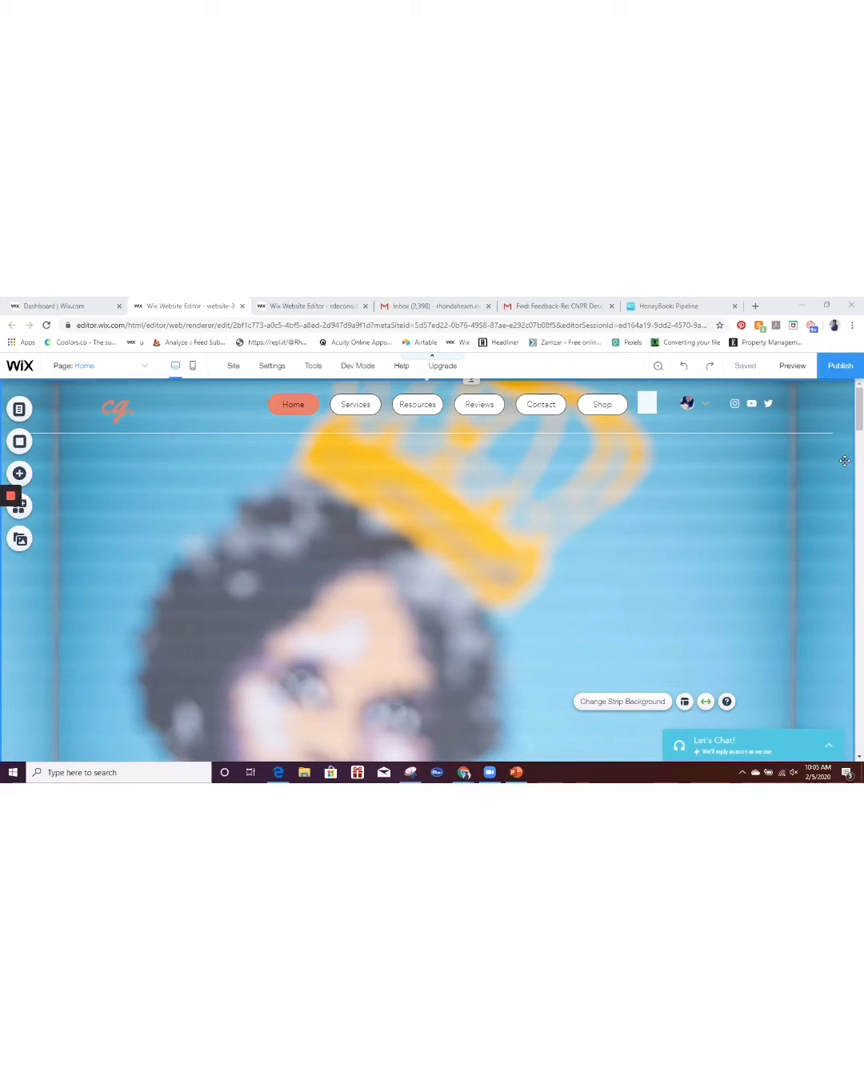
{"action": "mouse_move", "coordinate": [696, 480]}
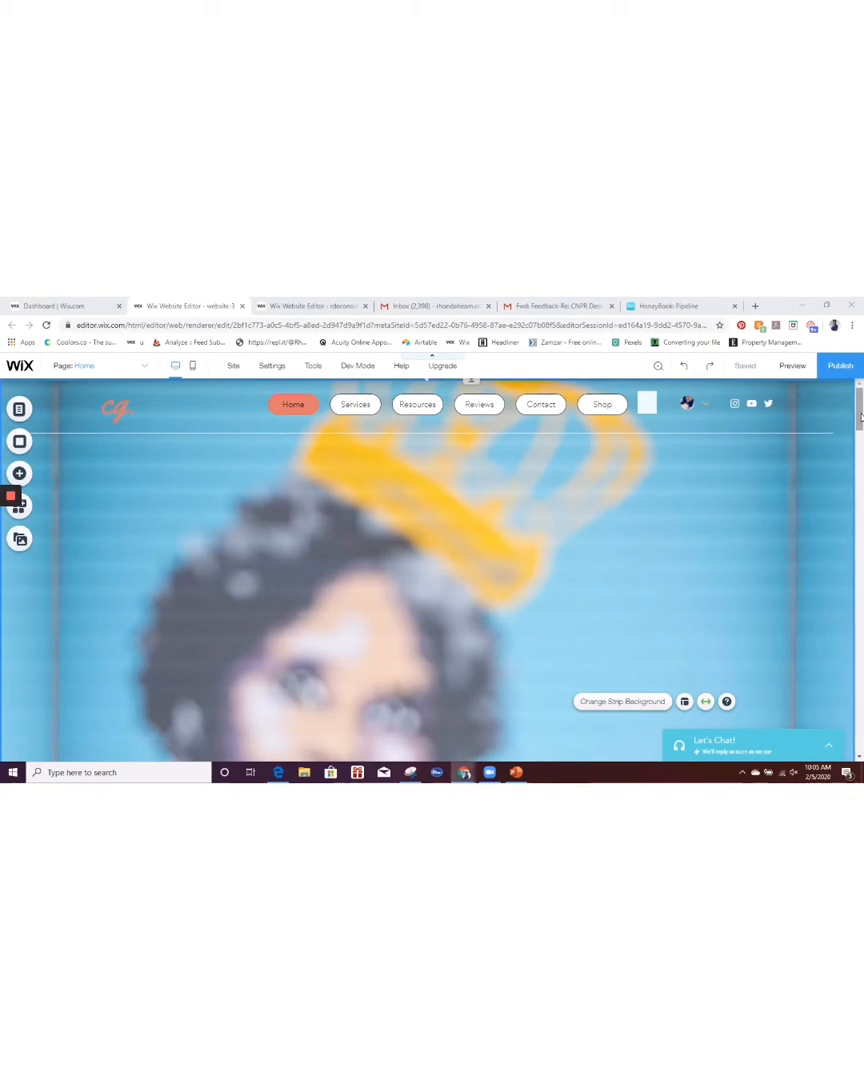
{"action": "scroll", "scroll_direction": "down", "scroll_amount": 3}
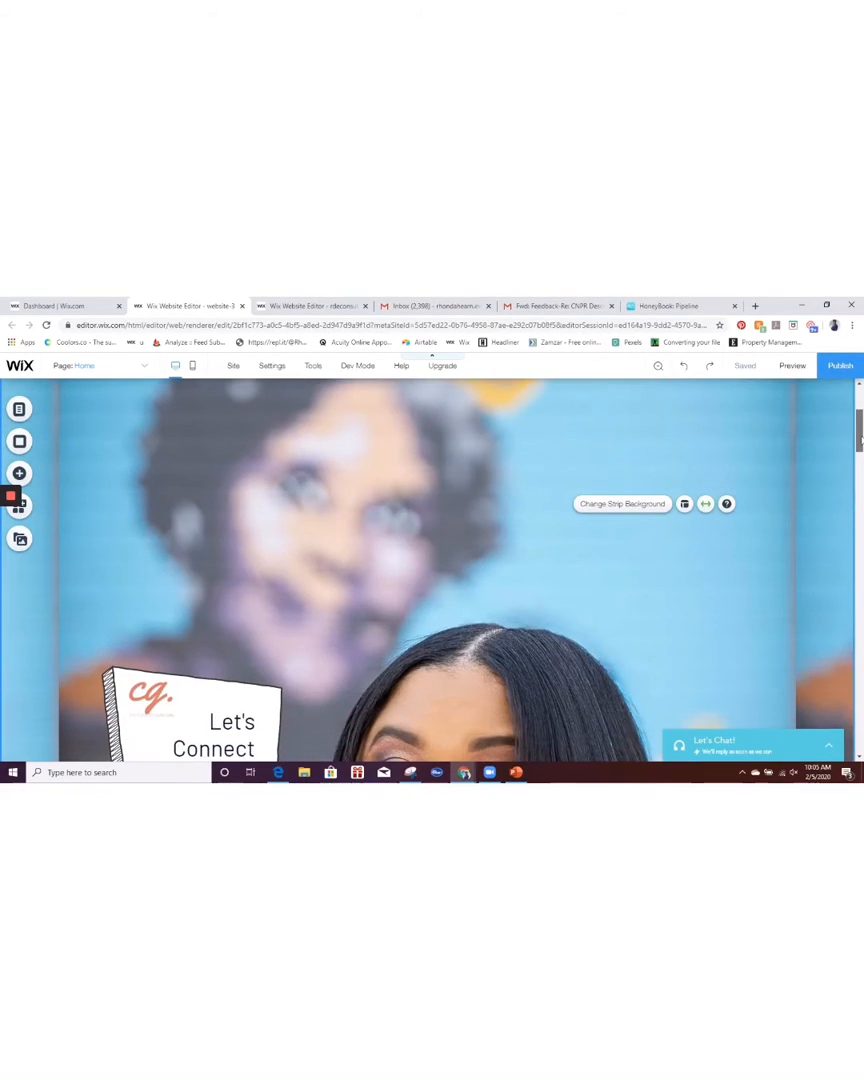
{"action": "scroll", "scroll_direction": "down", "scroll_amount": 3}
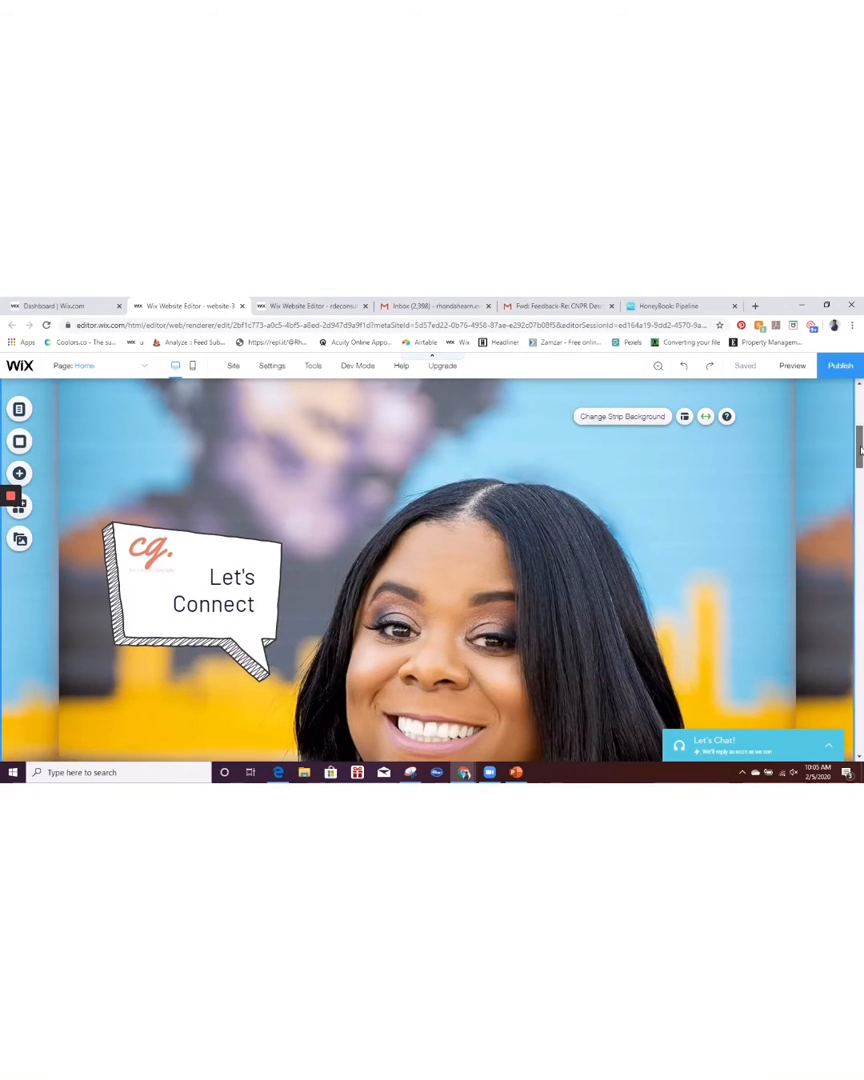
{"action": "scroll", "scroll_direction": "down", "scroll_amount": 3}
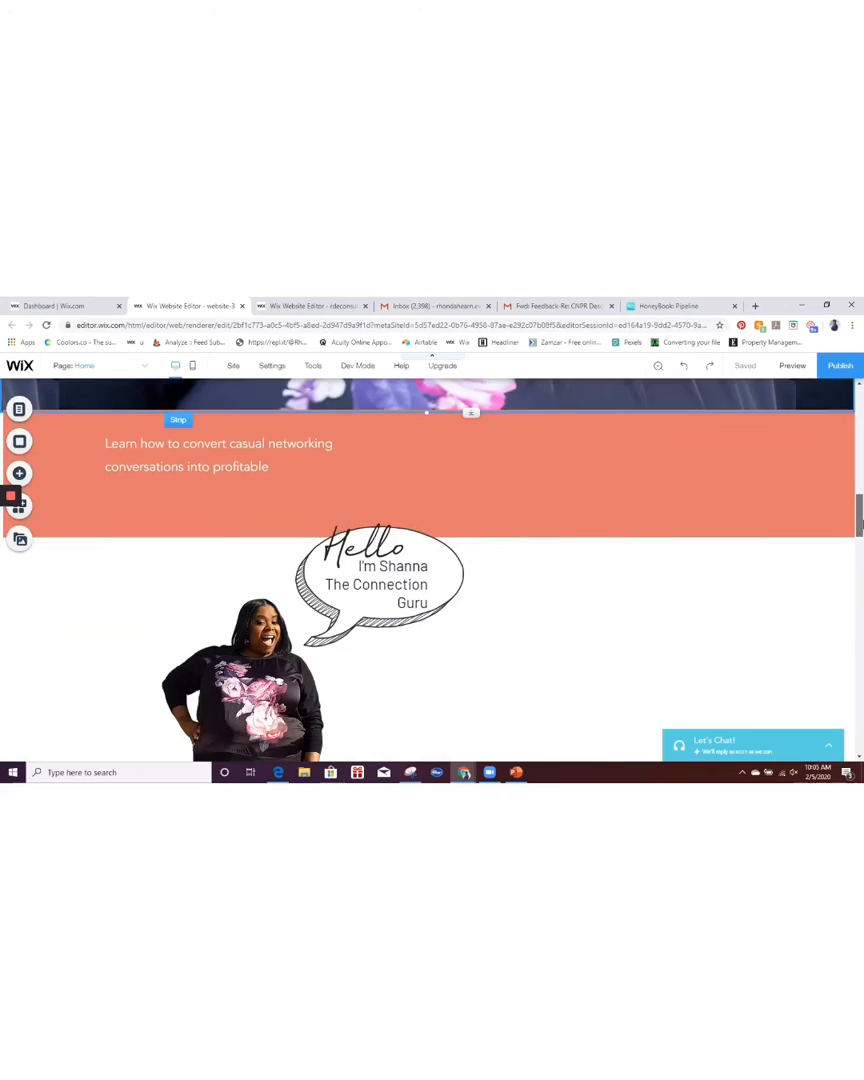
{"action": "scroll", "scroll_direction": "down", "scroll_amount": 3}
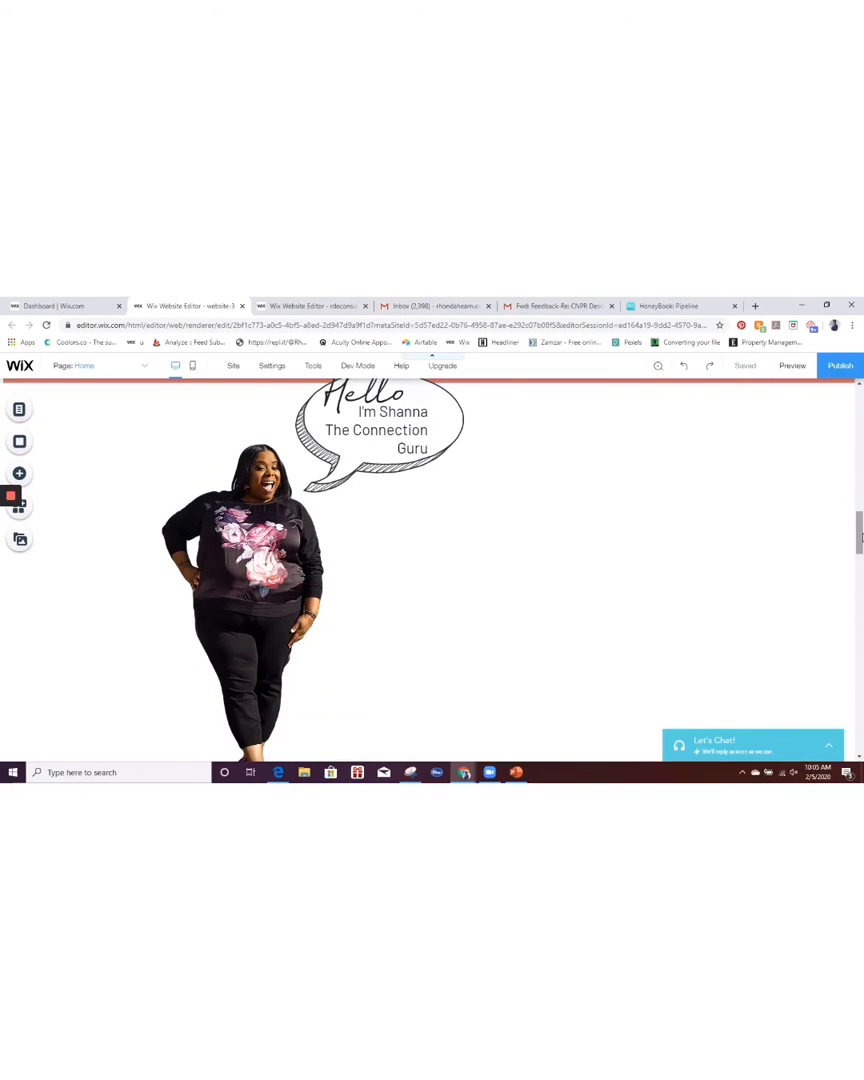
{"action": "left_click", "coordinate": [260, 508]}
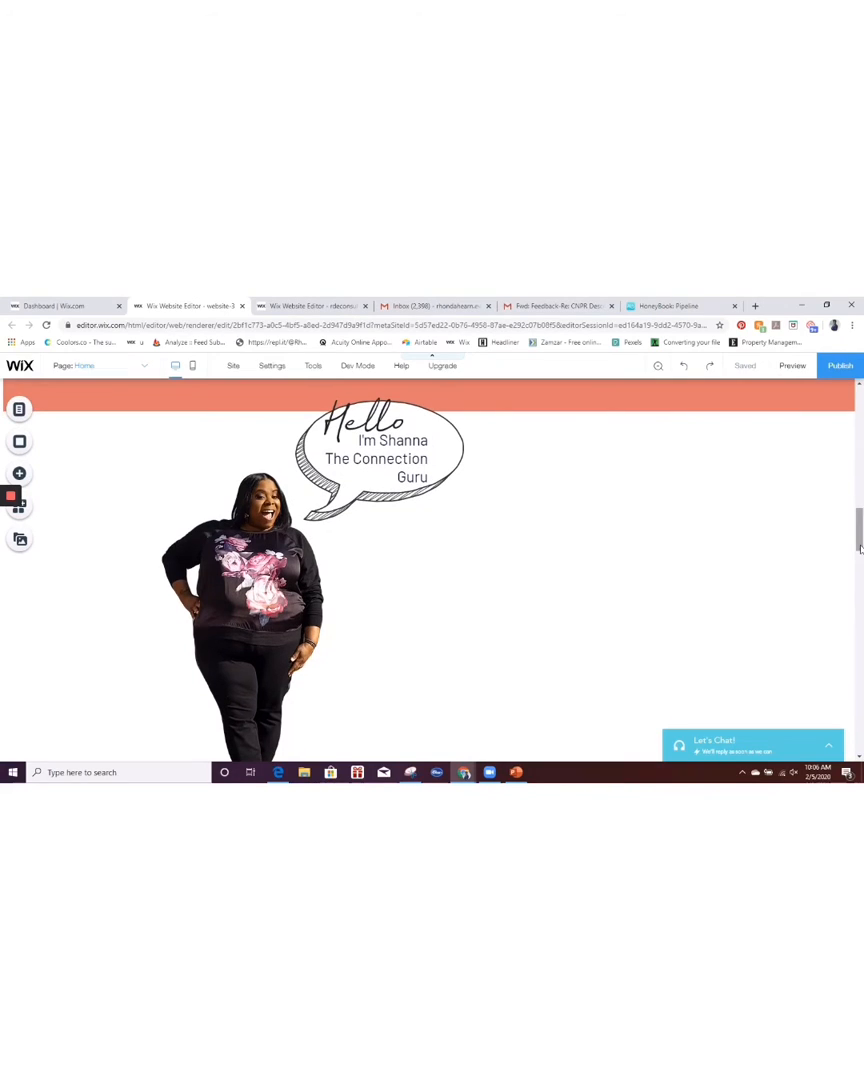
{"action": "left_click", "coordinate": [380, 460]}
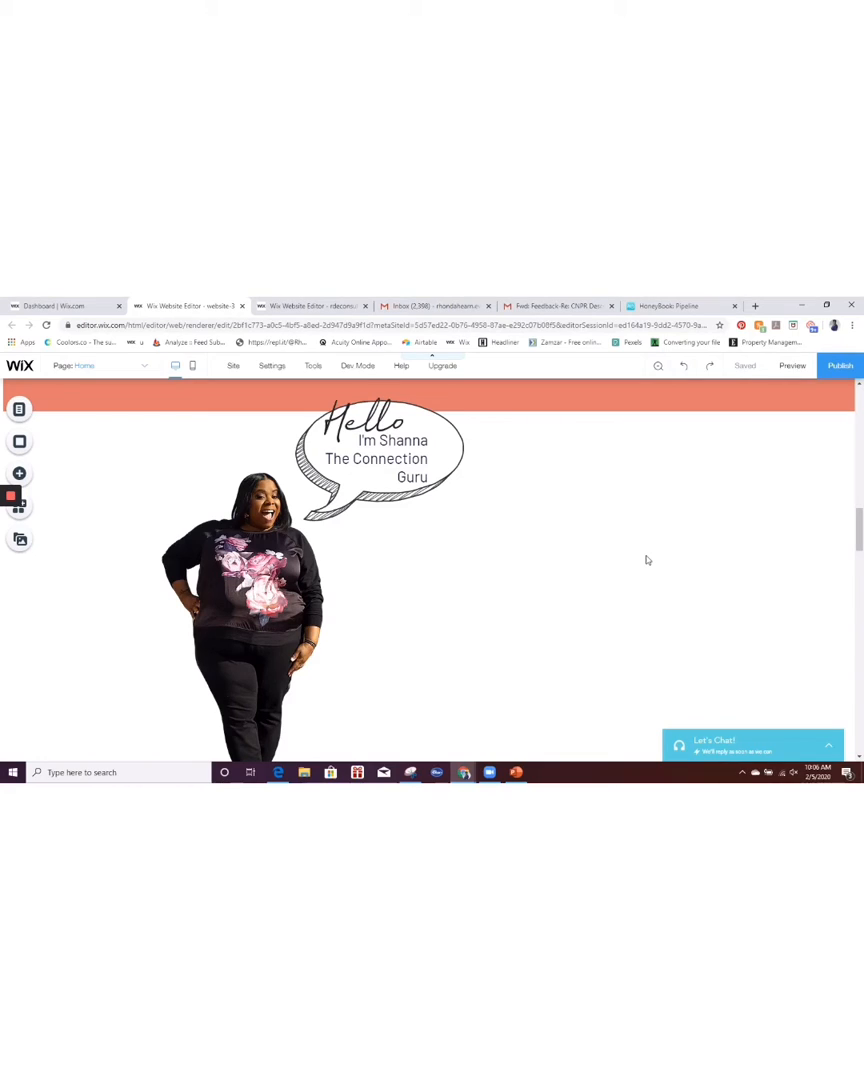
{"action": "mouse_move", "coordinate": [388, 456]}
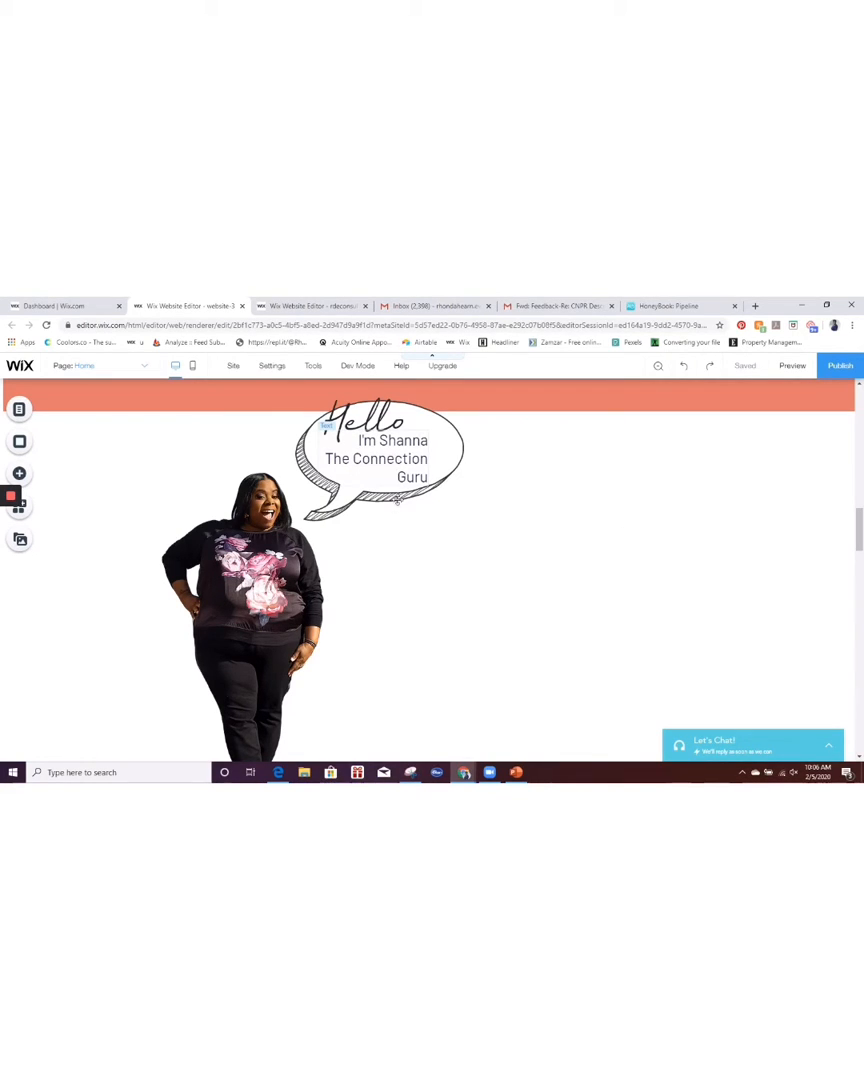
Move the intro text and Hello heading below the bubble and the speech bubble to the right
{"action": "left_click", "coordinate": [390, 458]}
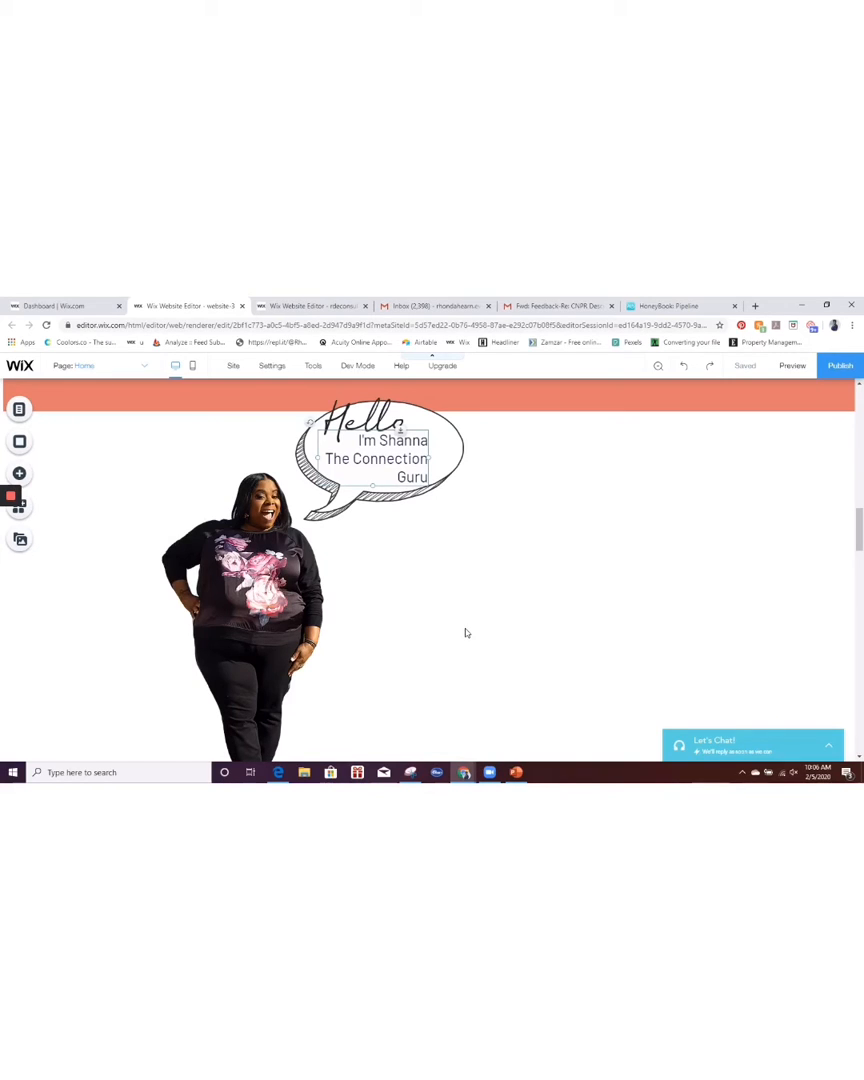
{"action": "left_click_drag", "start_coordinate": [376, 460], "coordinate": [442, 628]}
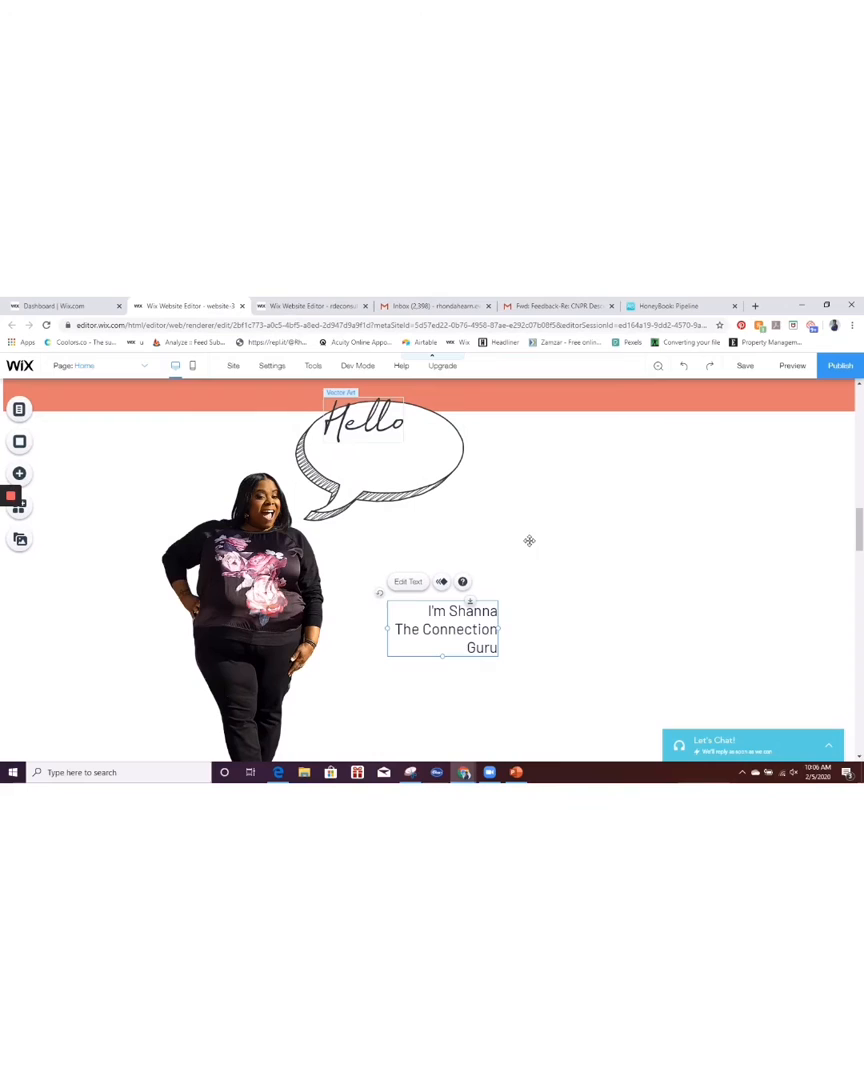
{"action": "left_click_drag", "start_coordinate": [350, 420], "coordinate": [562, 578]}
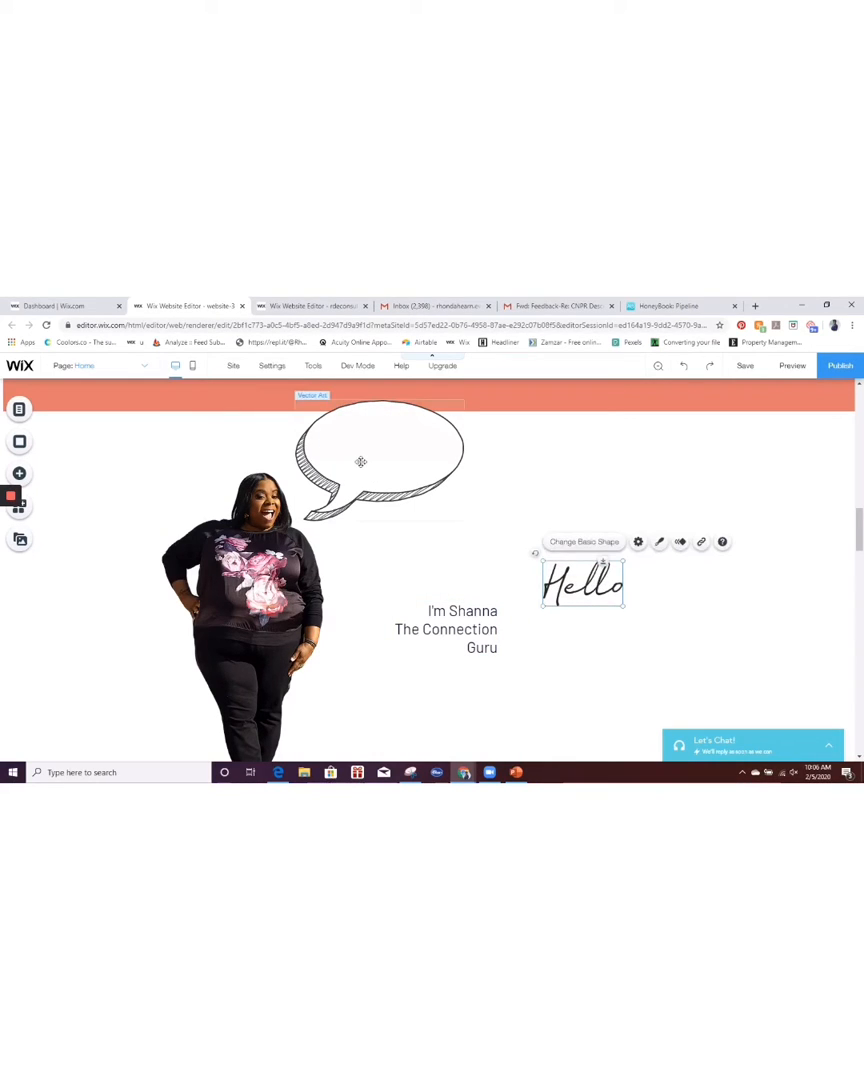
{"action": "left_click", "coordinate": [380, 460]}
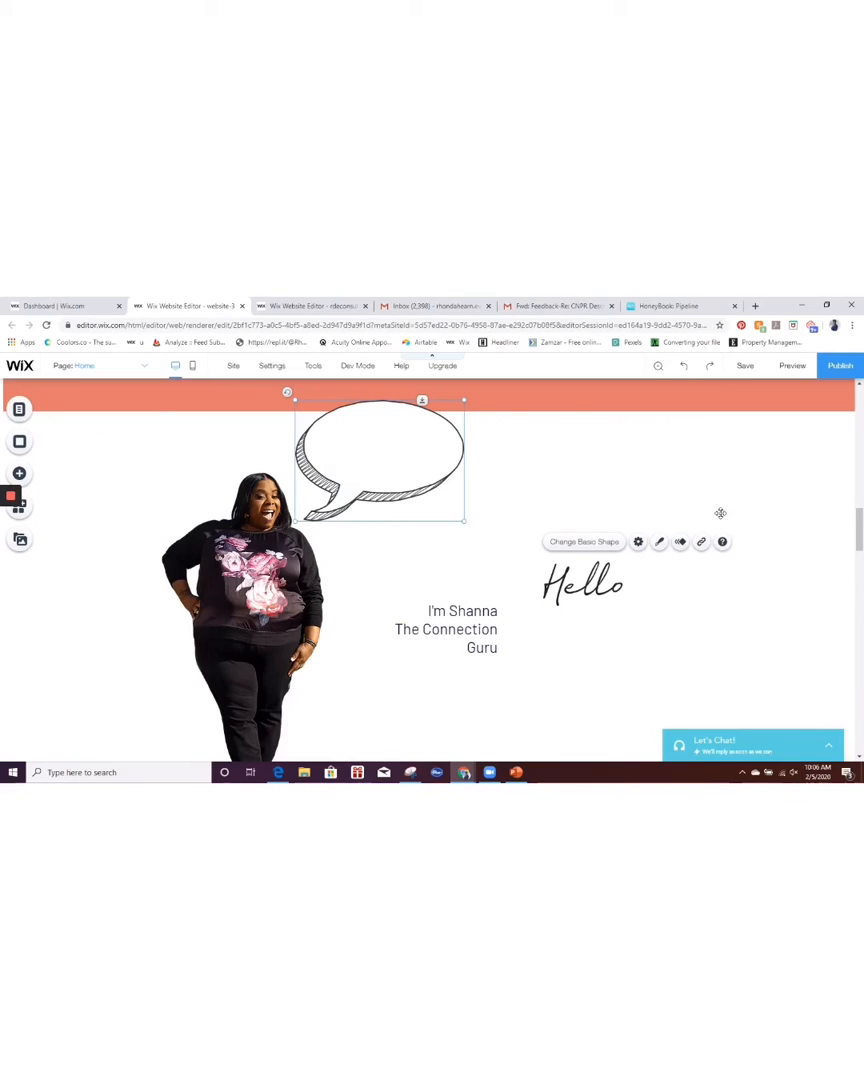
{"action": "left_click_drag", "start_coordinate": [380, 460], "coordinate": [736, 520]}
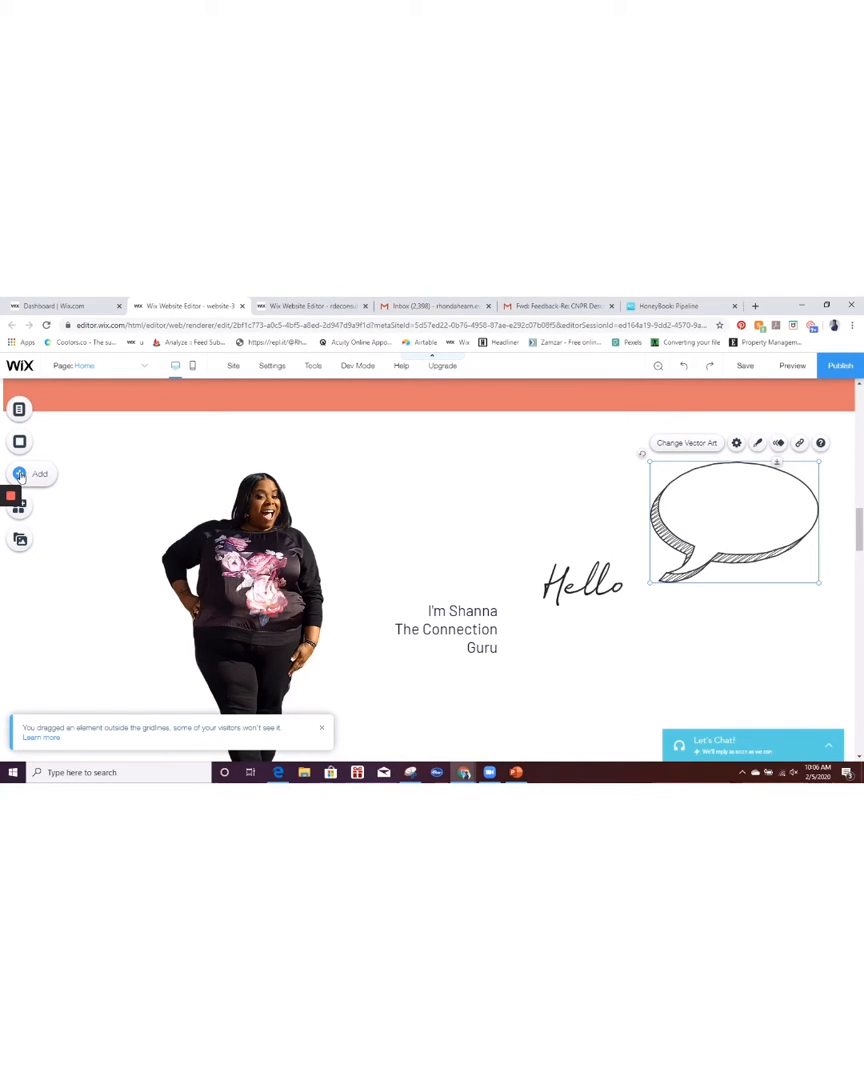
{"action": "left_click", "coordinate": [40, 472]}
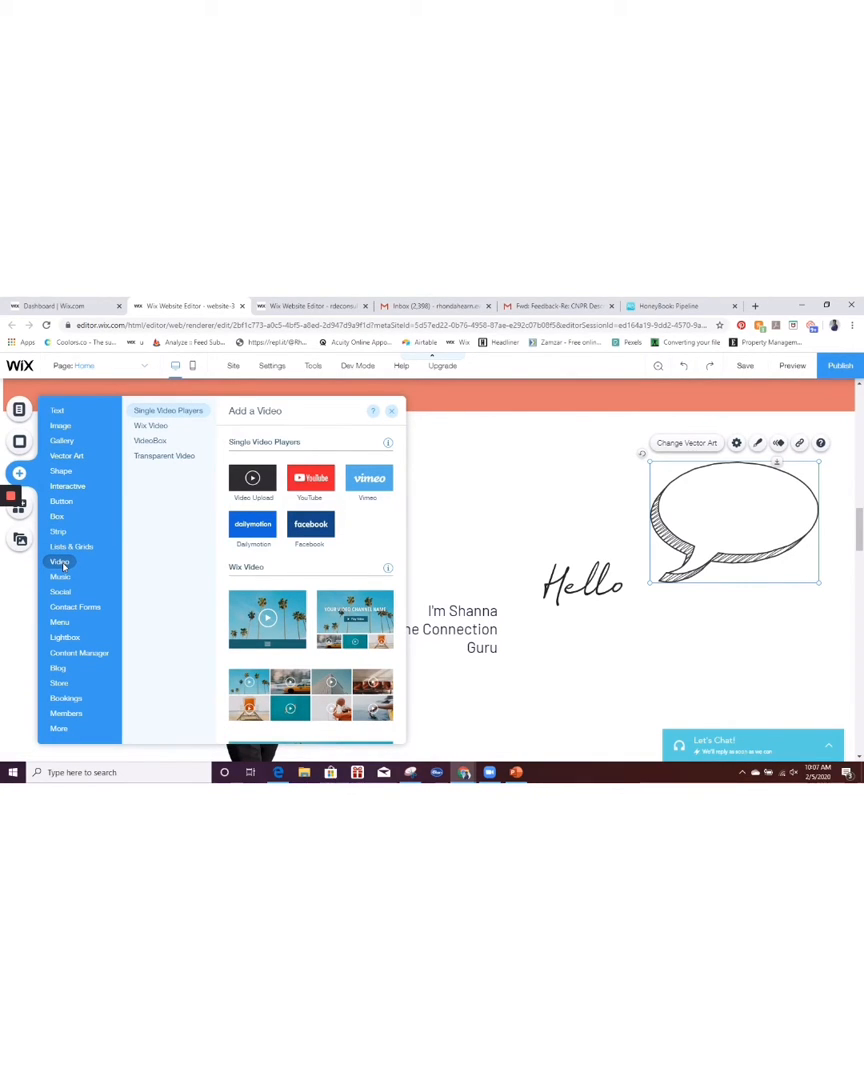
From the Add a Video panel's Transparent Video options, open More Transparent Videos
{"action": "left_click", "coordinate": [164, 456]}
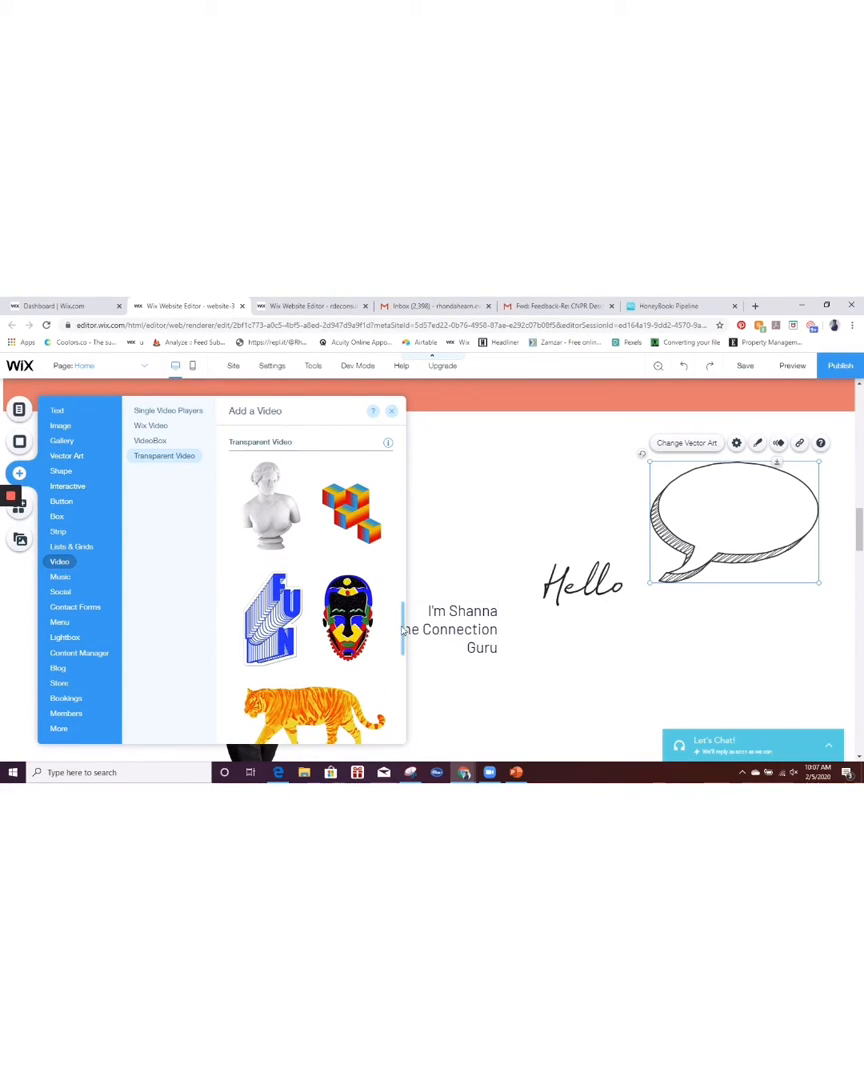
{"action": "scroll", "scroll_direction": "down", "scroll_amount": 3}
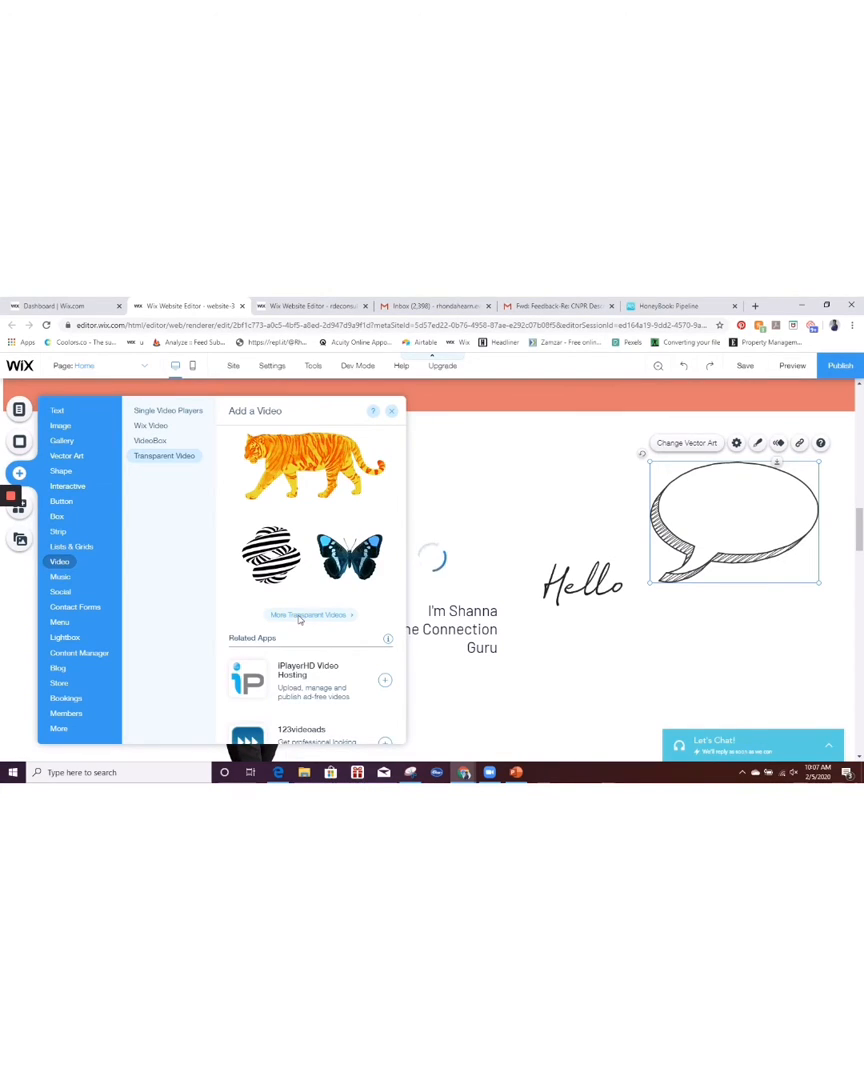
{"action": "left_click", "coordinate": [310, 614]}
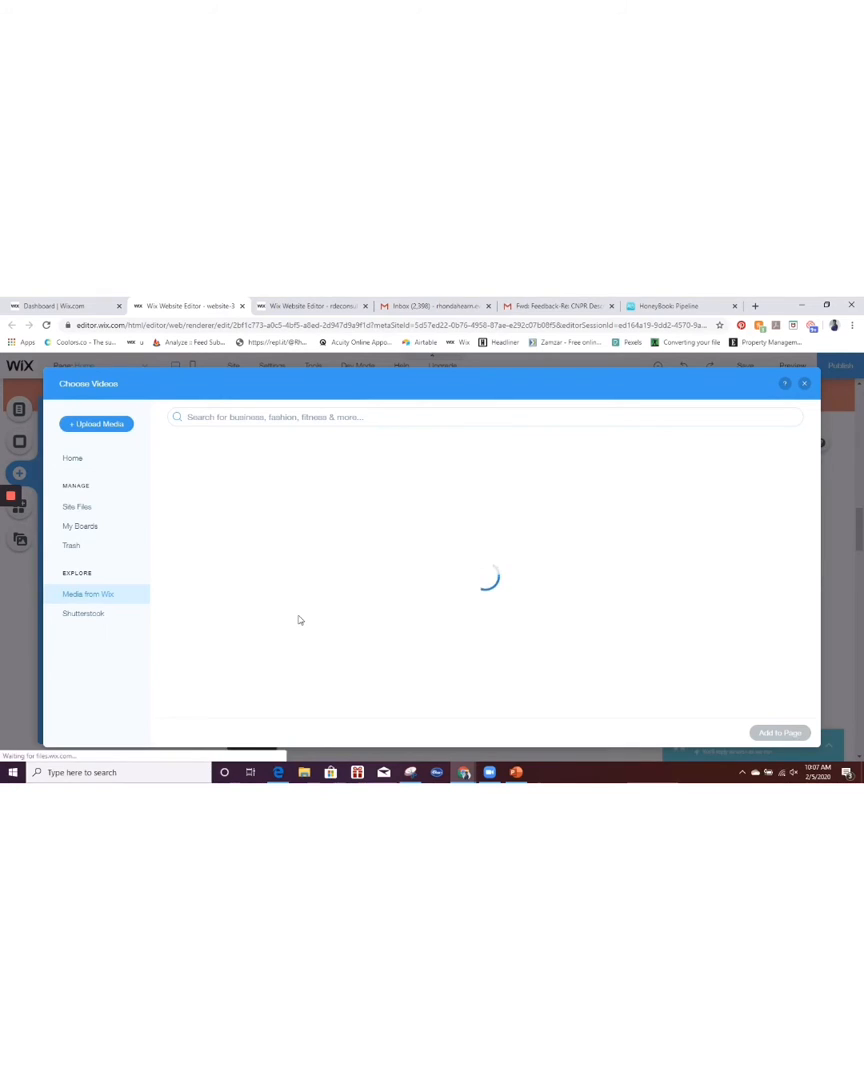
{"action": "mouse_move", "coordinate": [418, 624]}
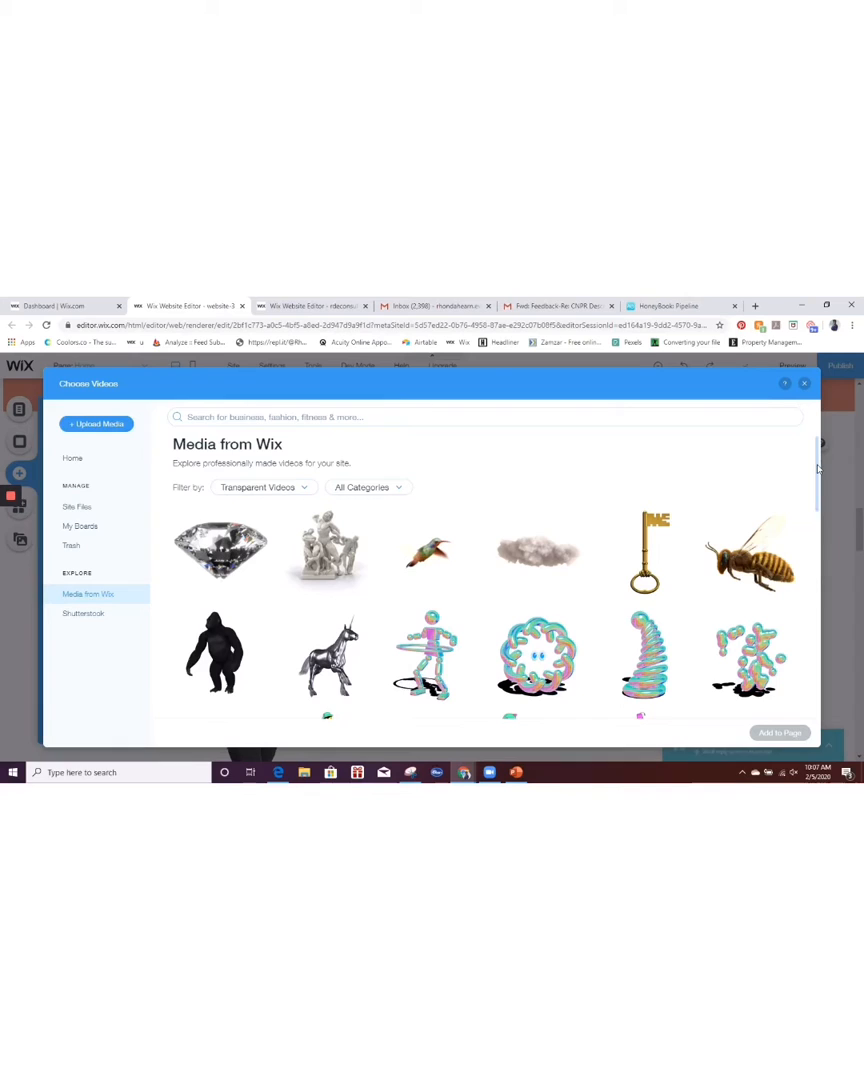
In Media from Wix, search All Categories for 'hi' and pick the golden HI balloon video
{"action": "scroll", "scroll_direction": "down", "scroll_amount": 3}
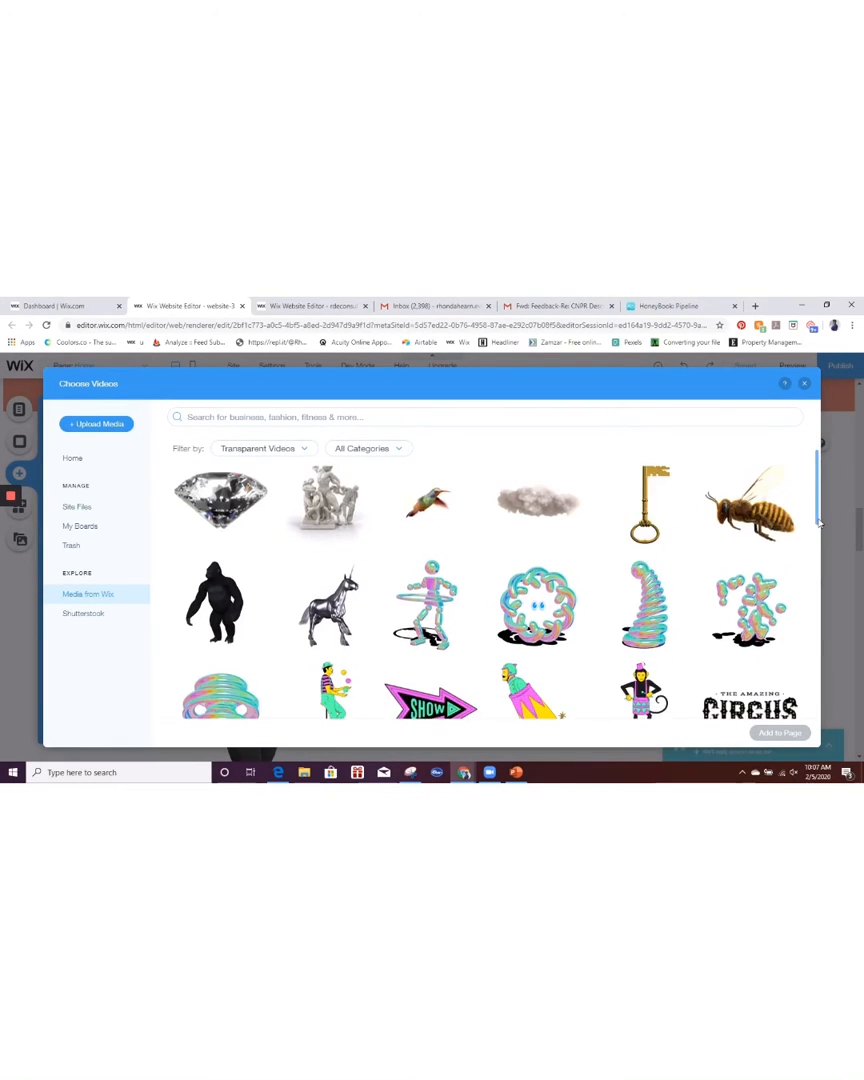
{"action": "scroll", "scroll_direction": "down", "scroll_amount": 3}
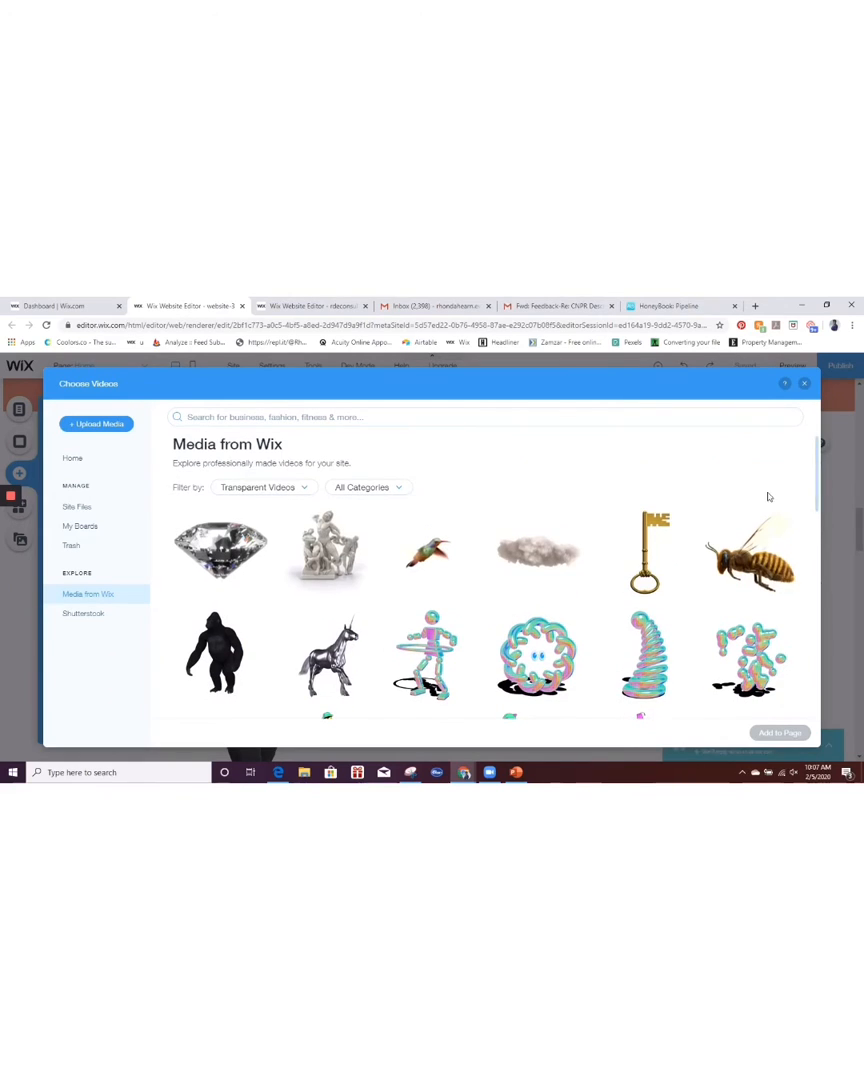
{"action": "left_click", "coordinate": [368, 488]}
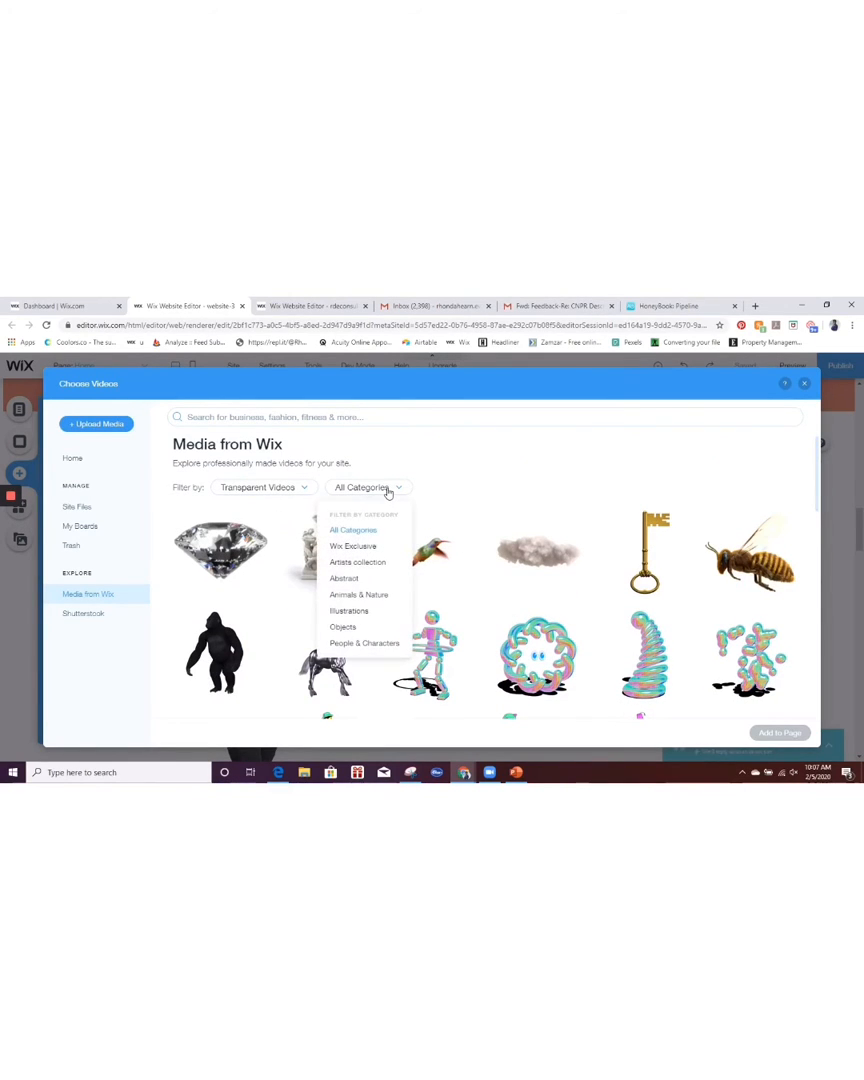
{"action": "mouse_move", "coordinate": [352, 546]}
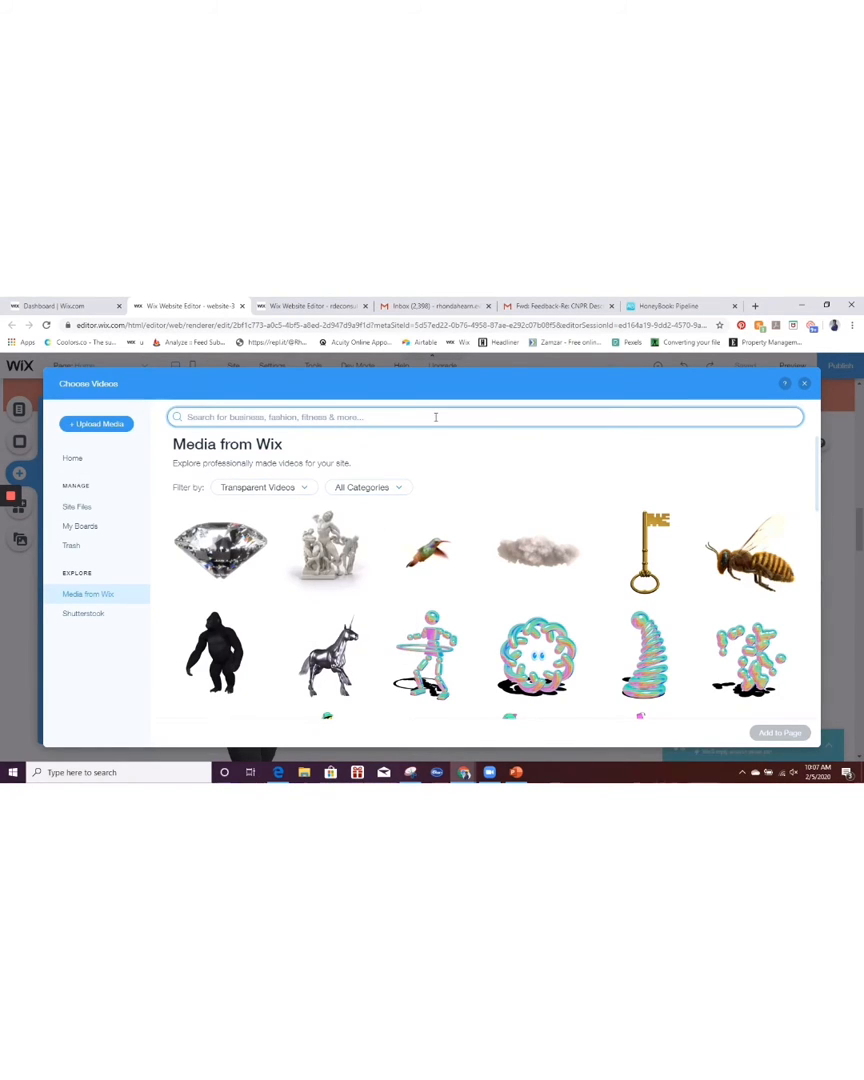
{"action": "type", "text": "hi"}
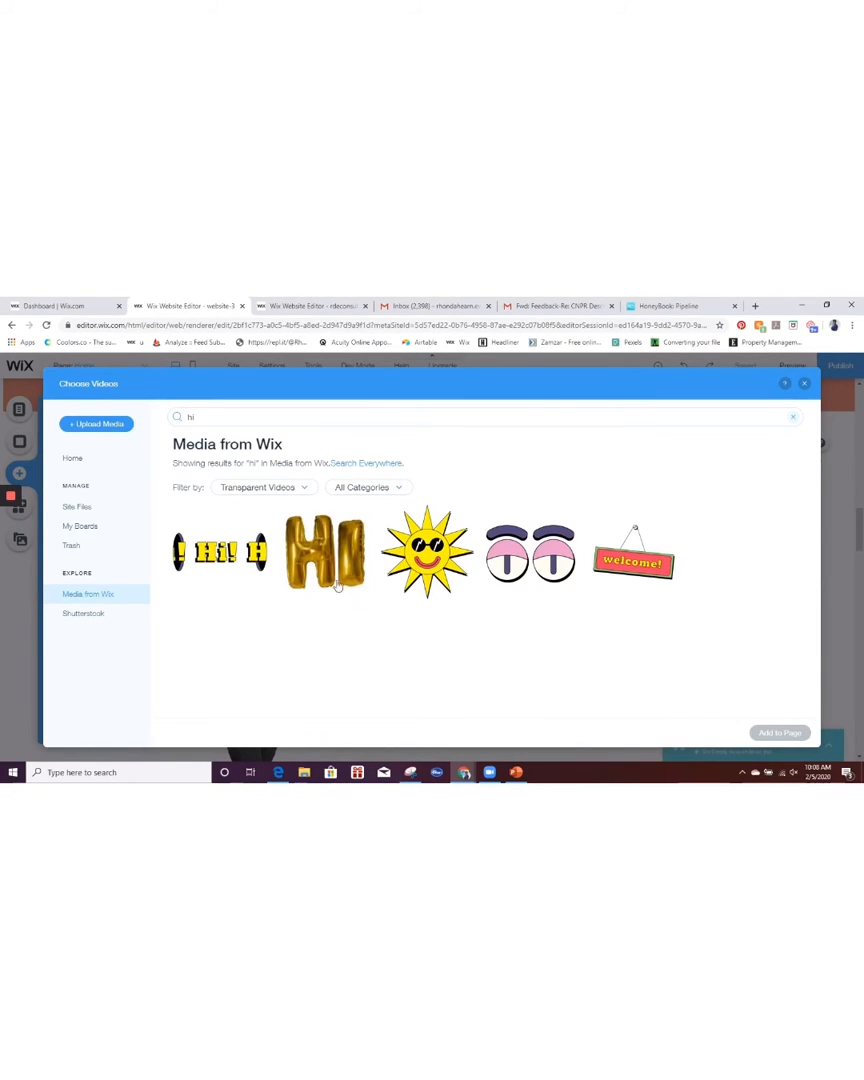
{"action": "mouse_move", "coordinate": [324, 552]}
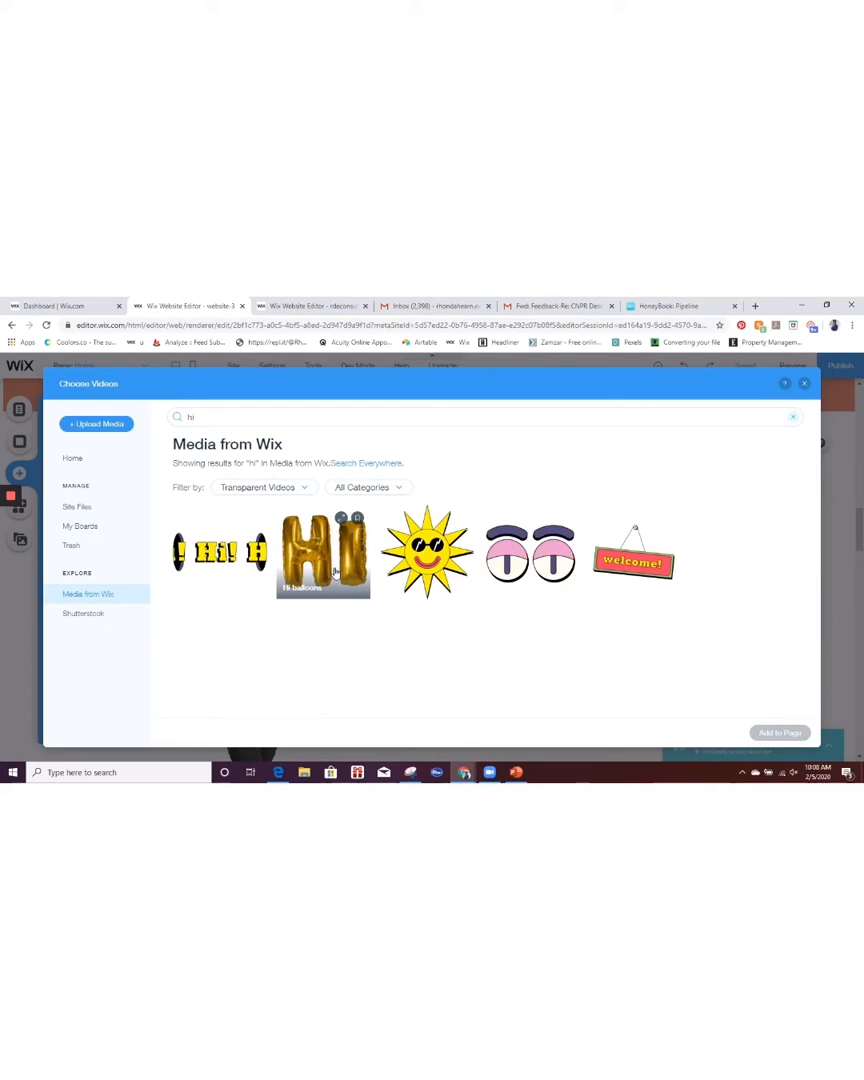
{"action": "left_click", "coordinate": [324, 552]}
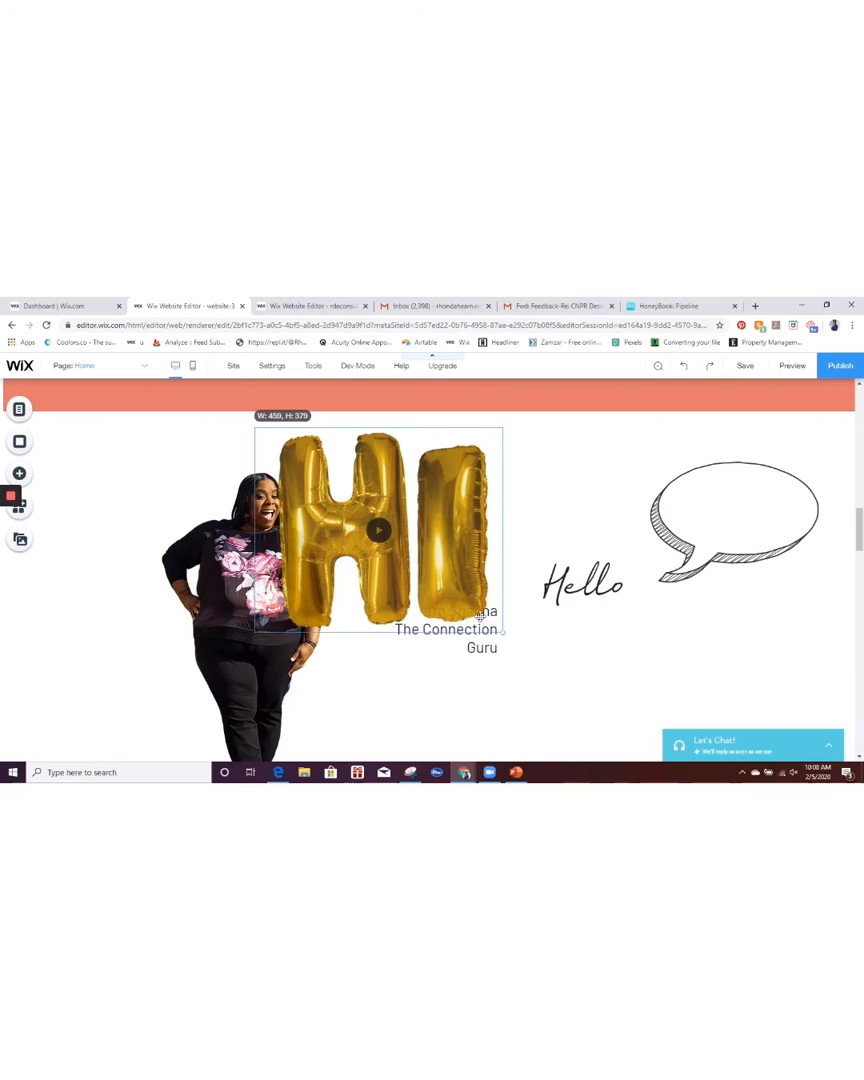
Shrink the HI balloon video and place it above the 'I'm Shanna The Connection Guru' text
{"action": "left_click_drag", "start_coordinate": [504, 630], "coordinate": [458, 590]}
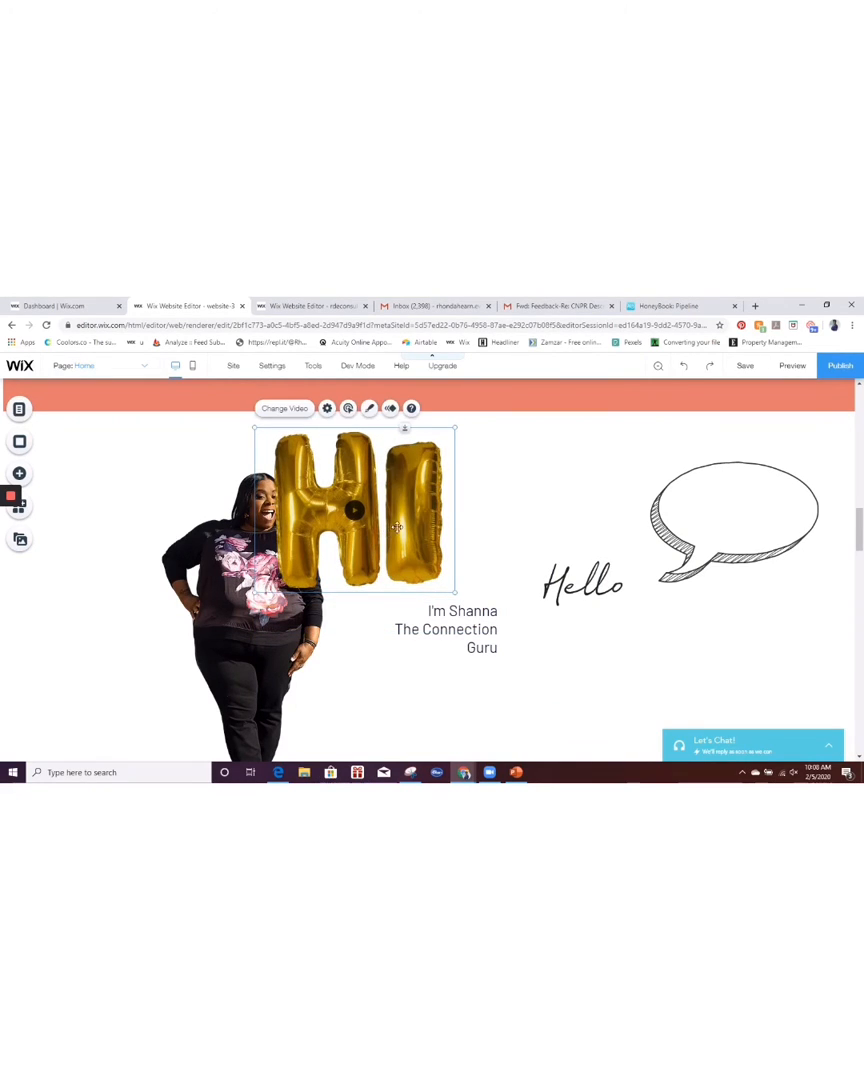
{"action": "left_click_drag", "start_coordinate": [356, 510], "coordinate": [390, 490]}
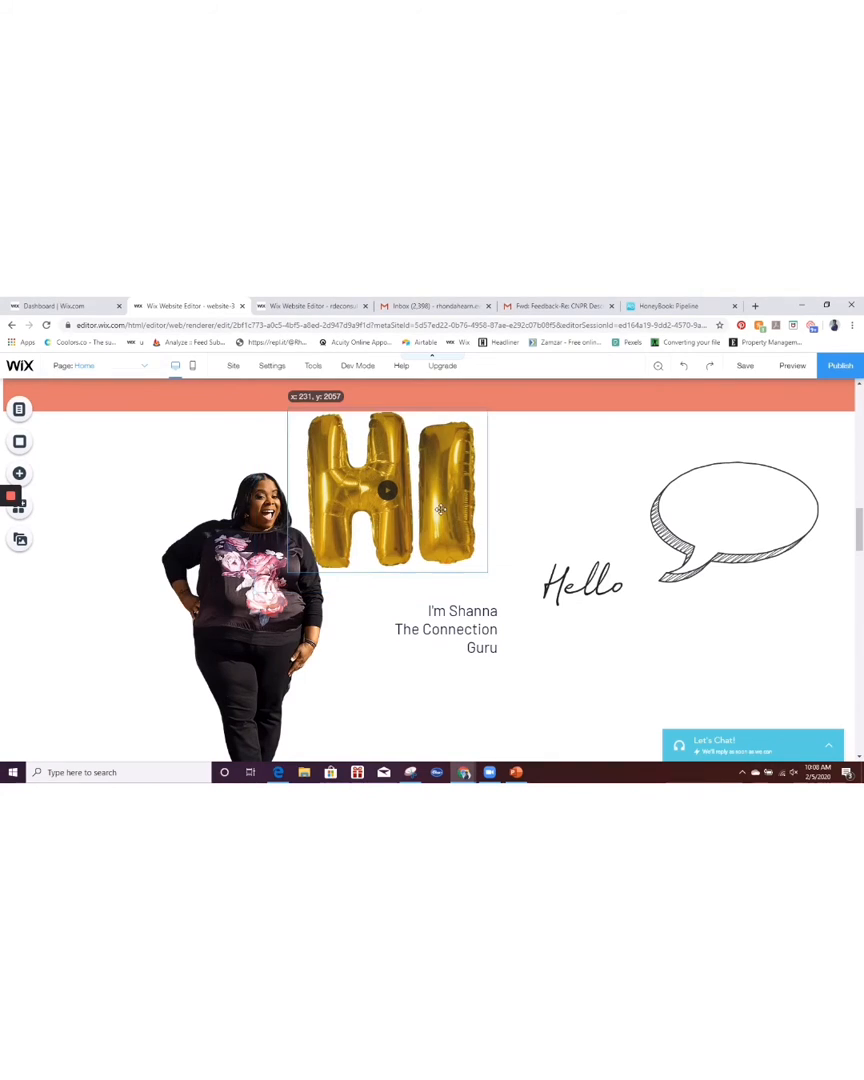
{"action": "left_click_drag", "start_coordinate": [384, 490], "coordinate": [416, 482]}
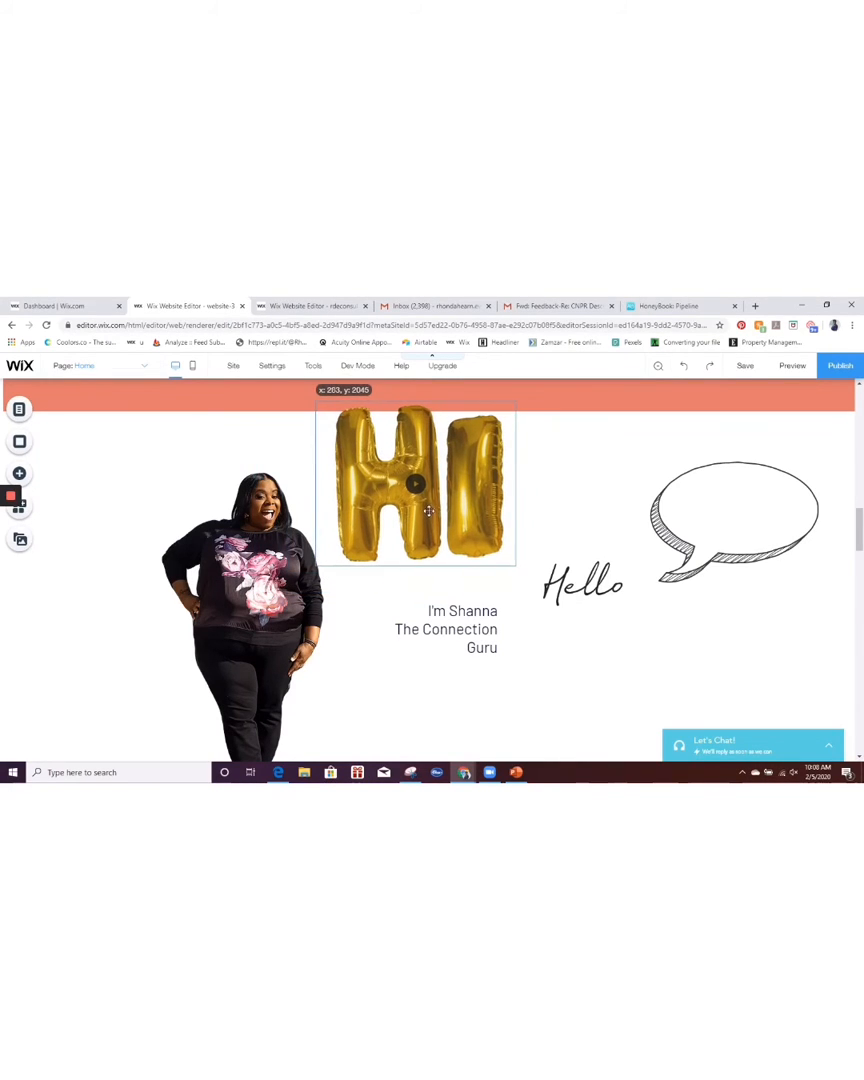
Nudge the balloon video up slightly and select it to show its toolbar
{"action": "left_click_drag", "start_coordinate": [412, 484], "coordinate": [406, 470]}
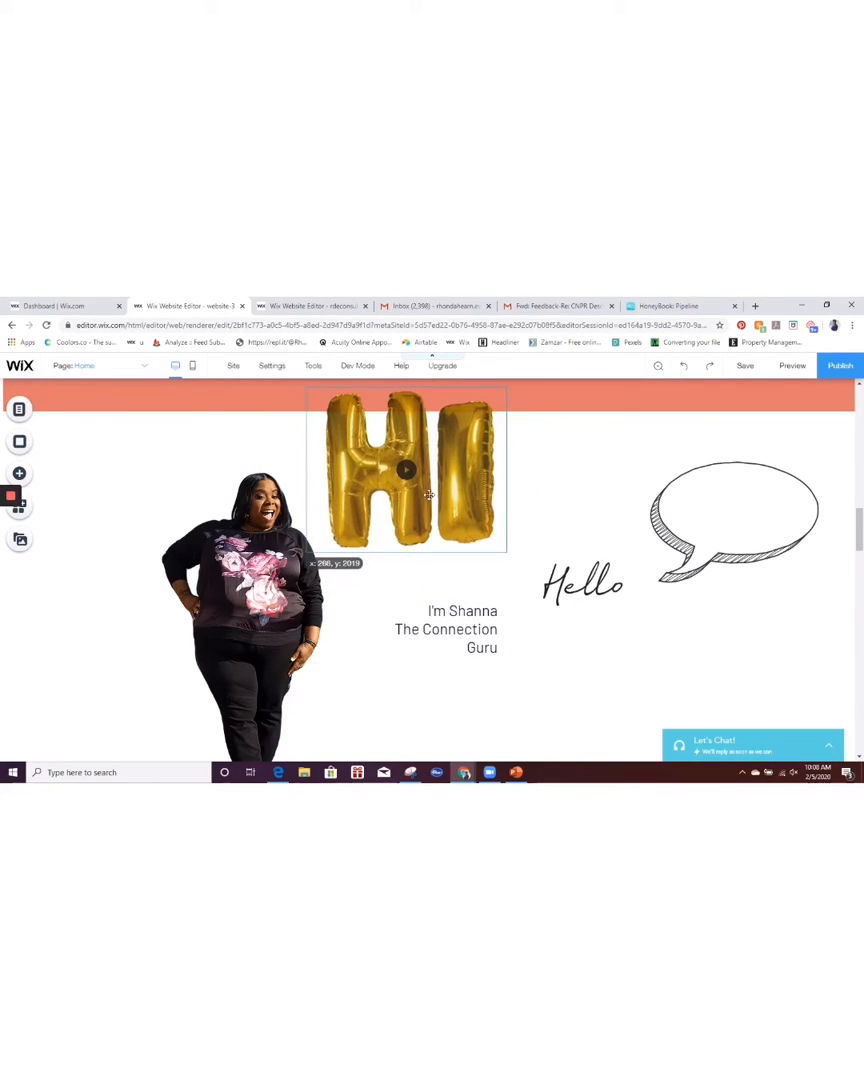
{"action": "left_click", "coordinate": [408, 470]}
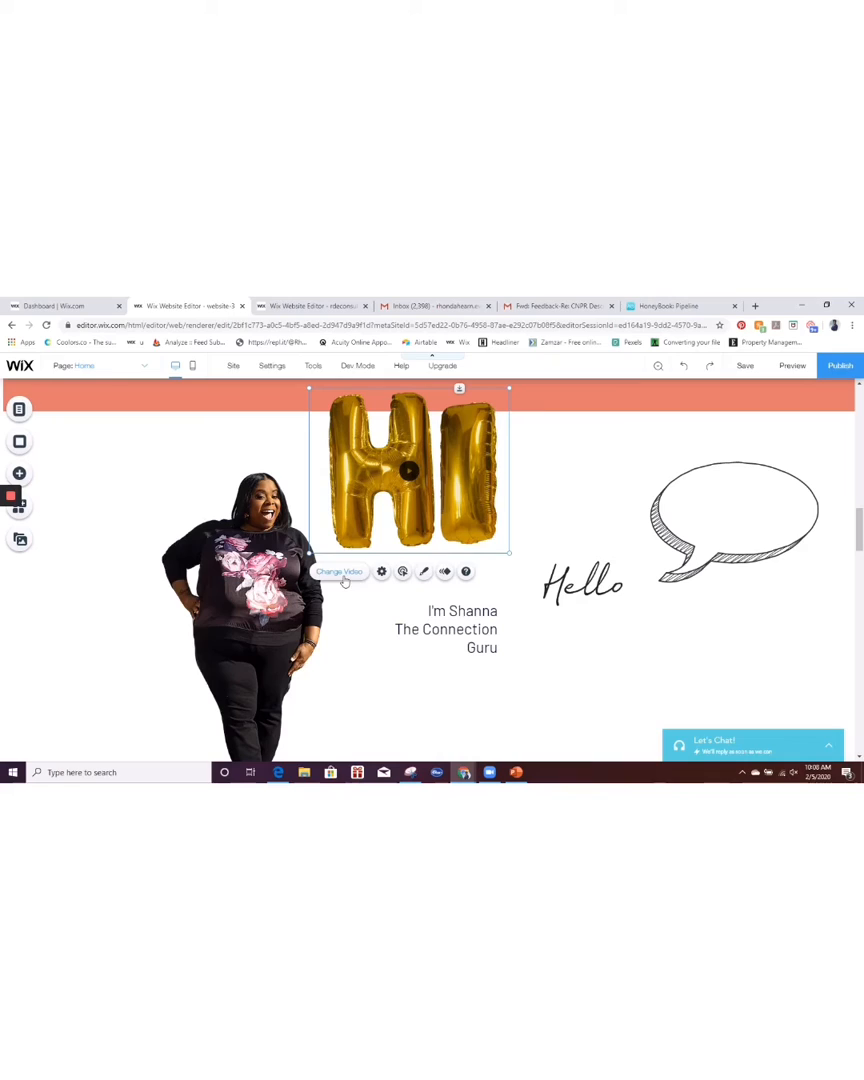
{"action": "mouse_move", "coordinate": [402, 572]}
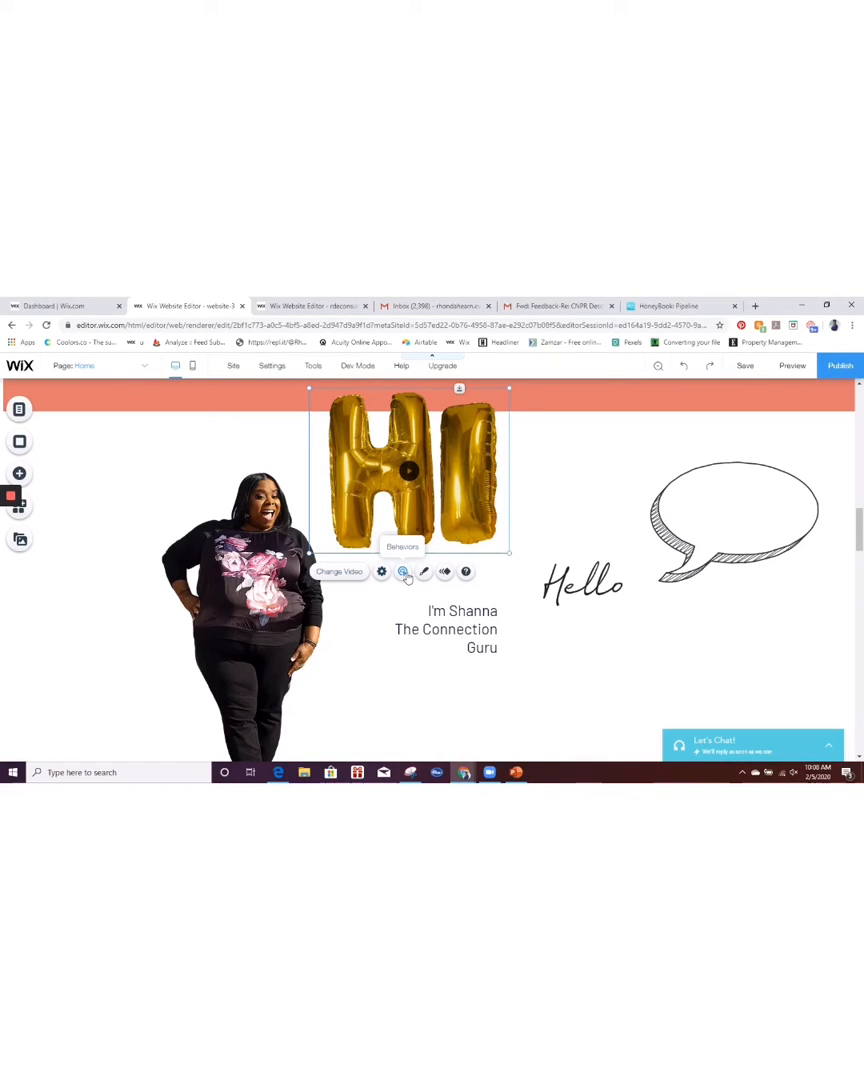
{"action": "mouse_move", "coordinate": [380, 572]}
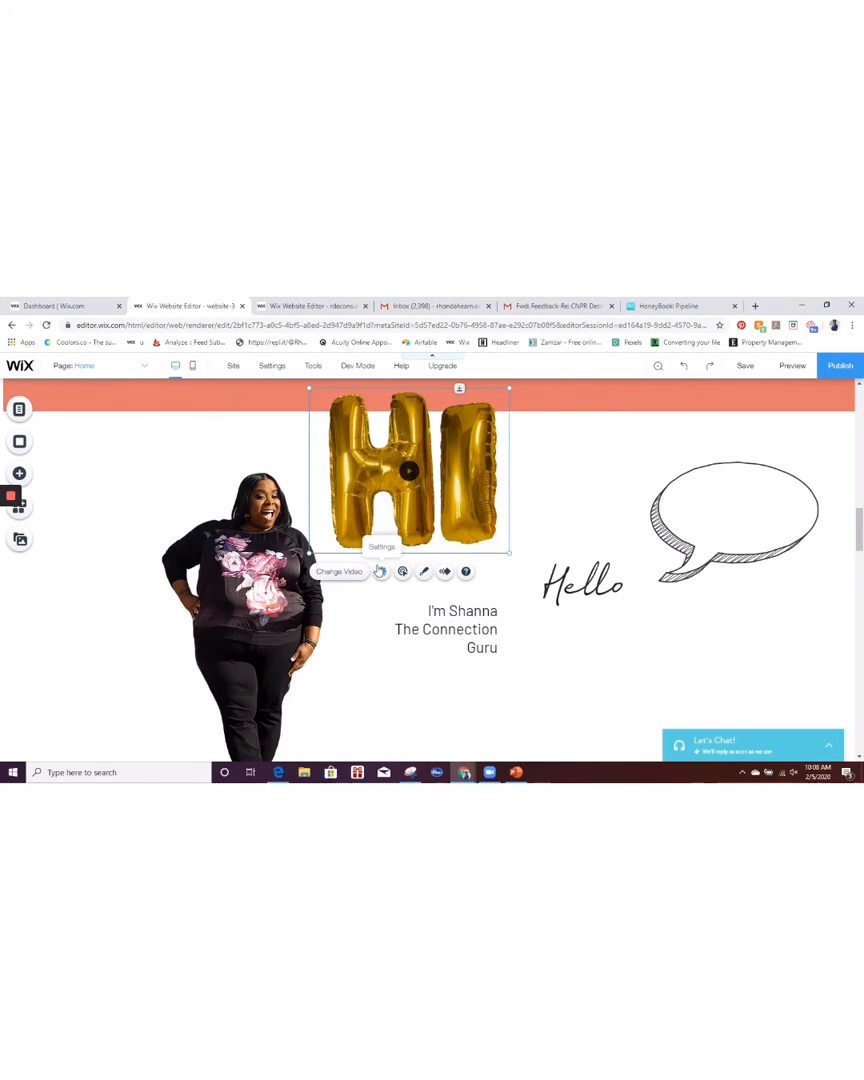
In the video's Settings, add the description 'Welcome! I'm The Connection Guru' and close the panel
{"action": "left_click", "coordinate": [382, 572]}
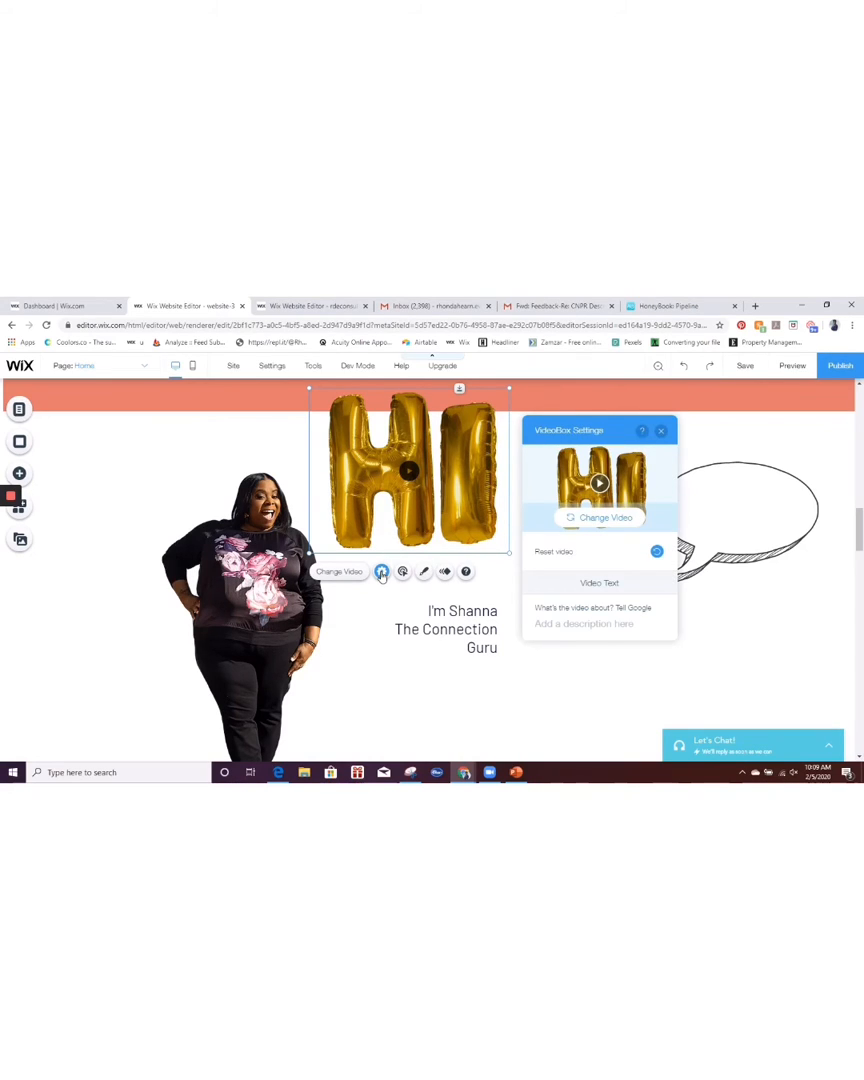
{"action": "left_click", "coordinate": [584, 624]}
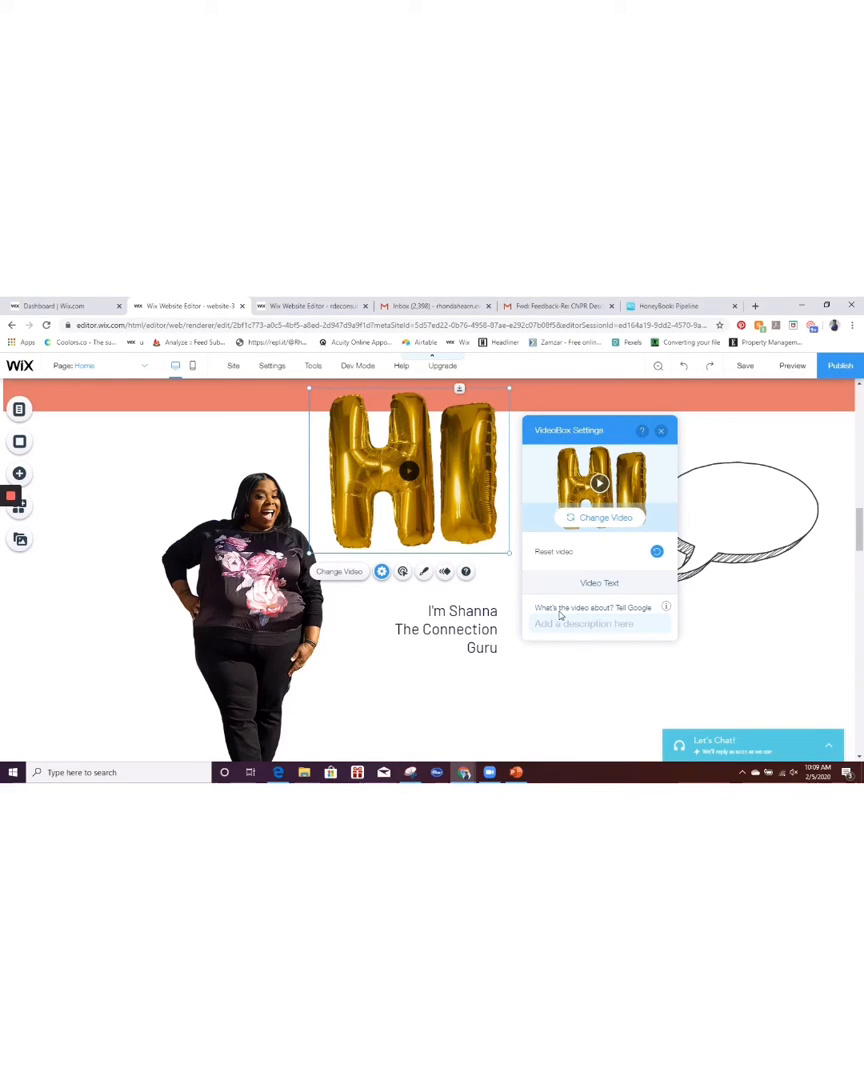
{"action": "left_click", "coordinate": [584, 624]}
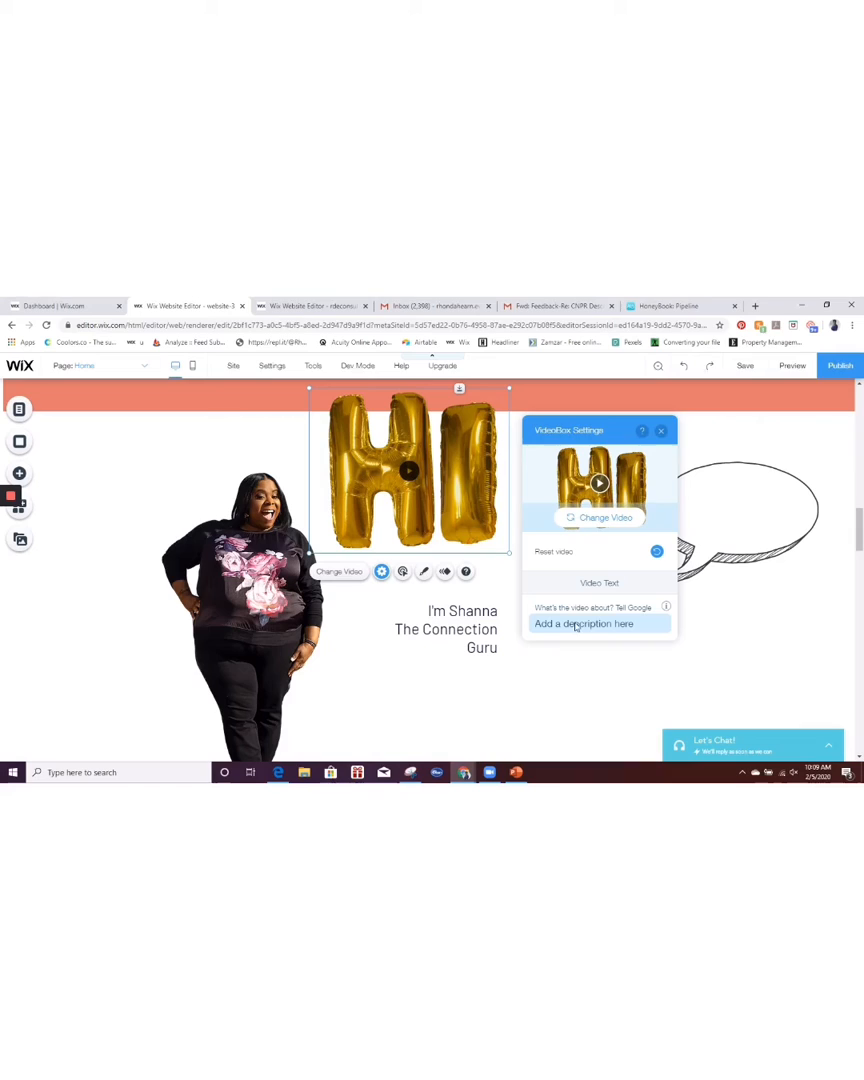
{"action": "left_click", "coordinate": [600, 624]}
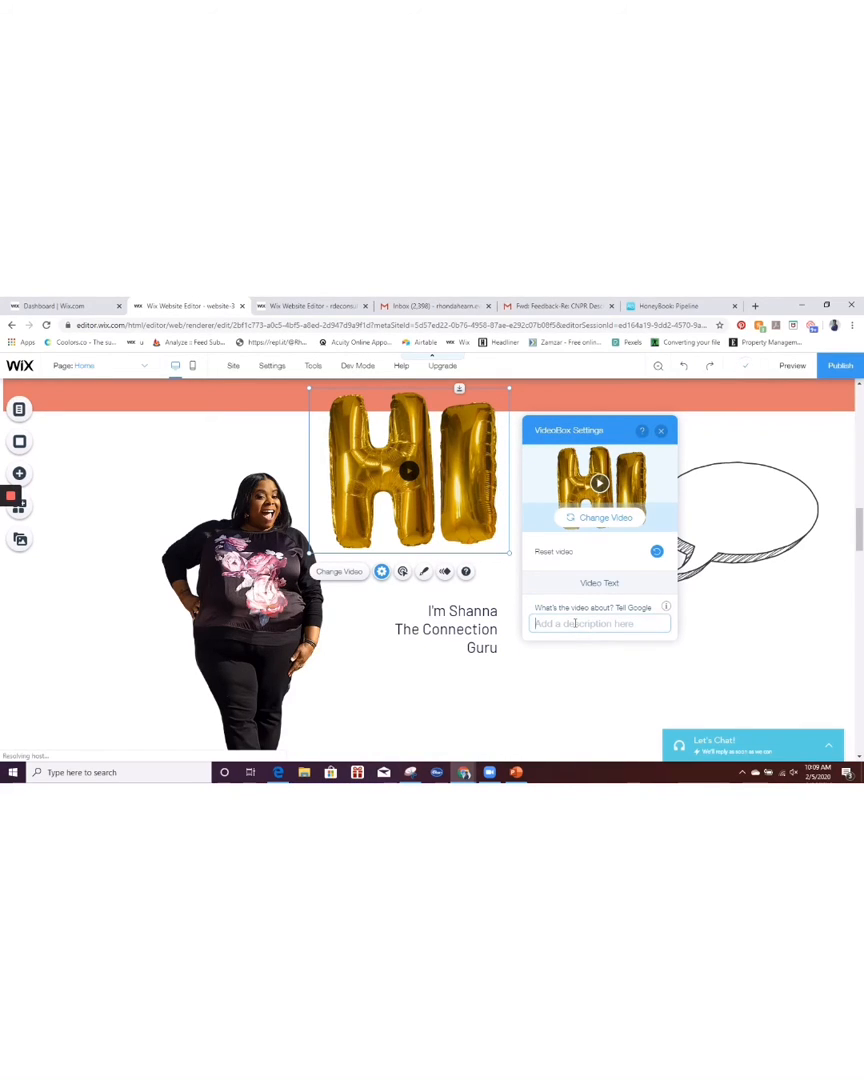
{"action": "type", "text": "Welcoe!"}
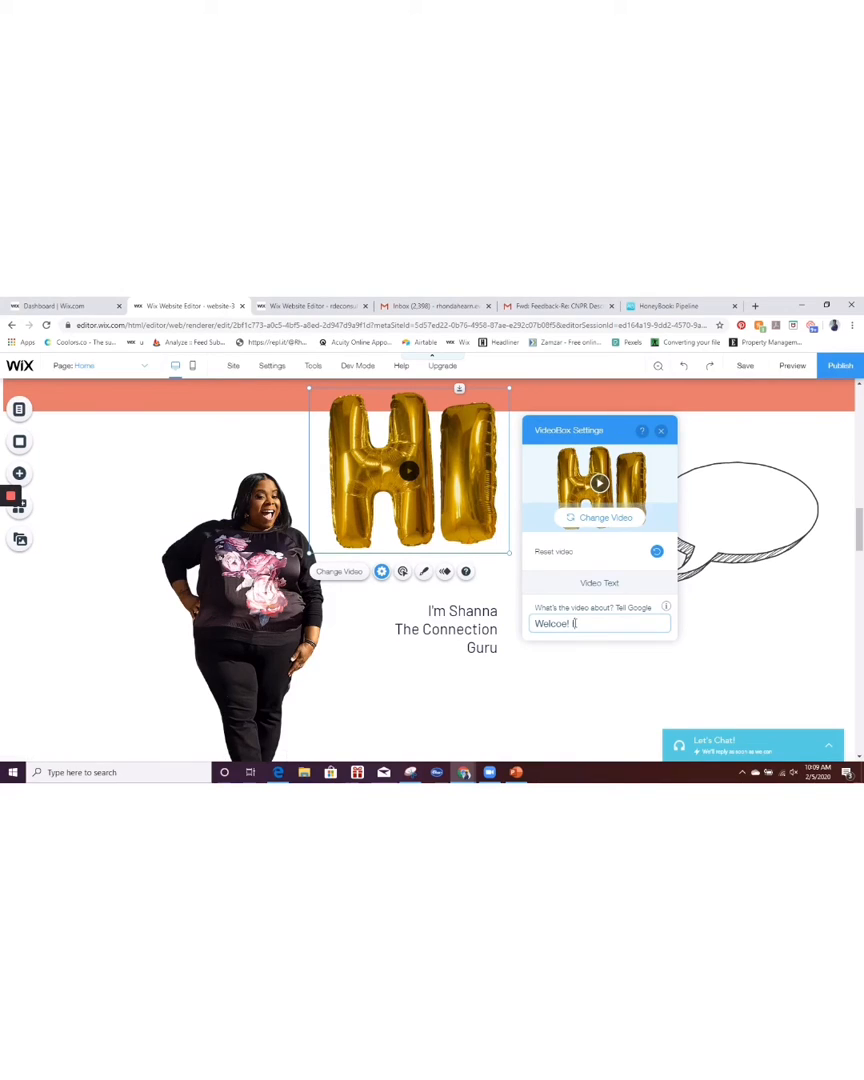
{"action": "type", "text": "I'm The Connection Guru!"}
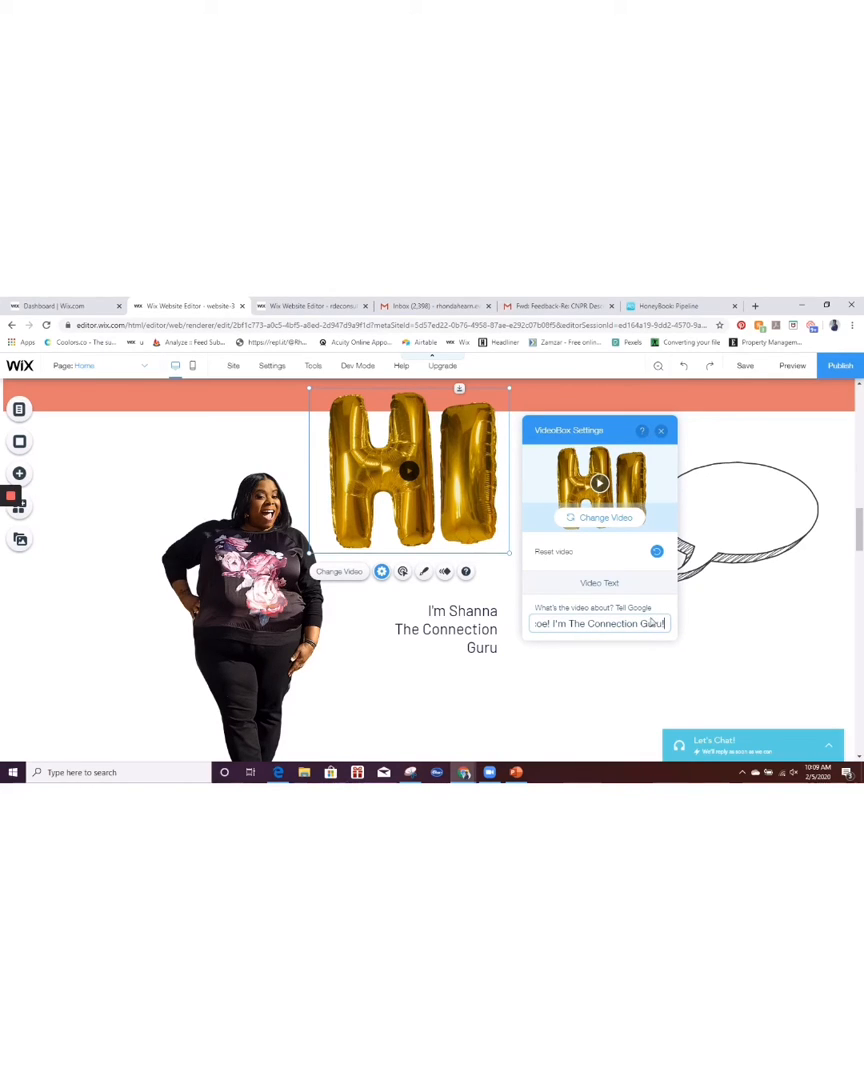
{"action": "left_click", "coordinate": [660, 430]}
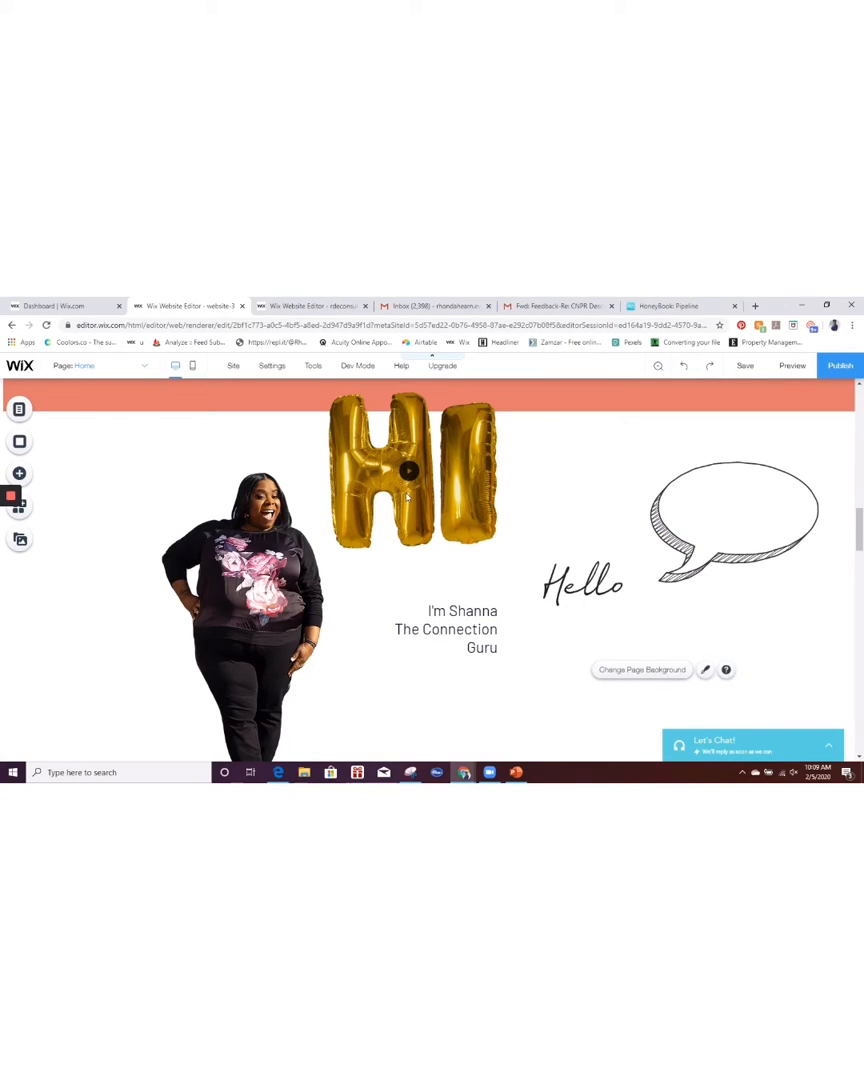
{"action": "left_click", "coordinate": [410, 470]}
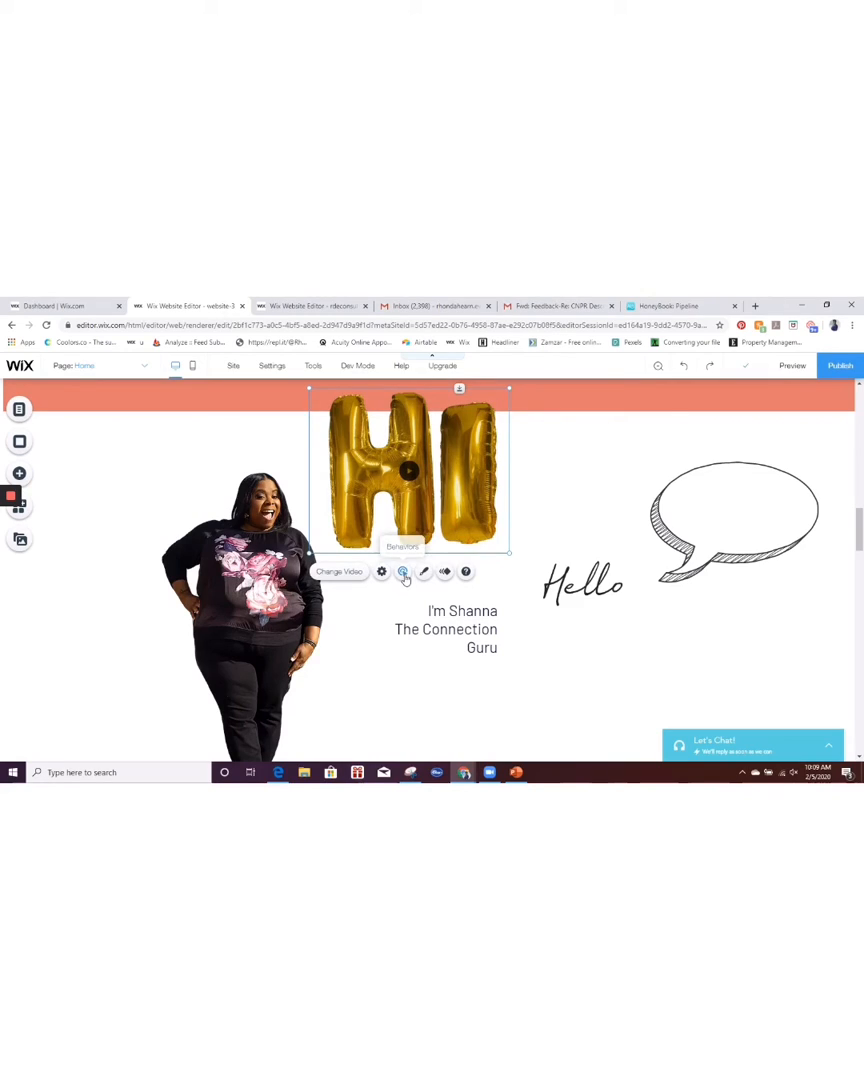
{"action": "left_click", "coordinate": [402, 572]}
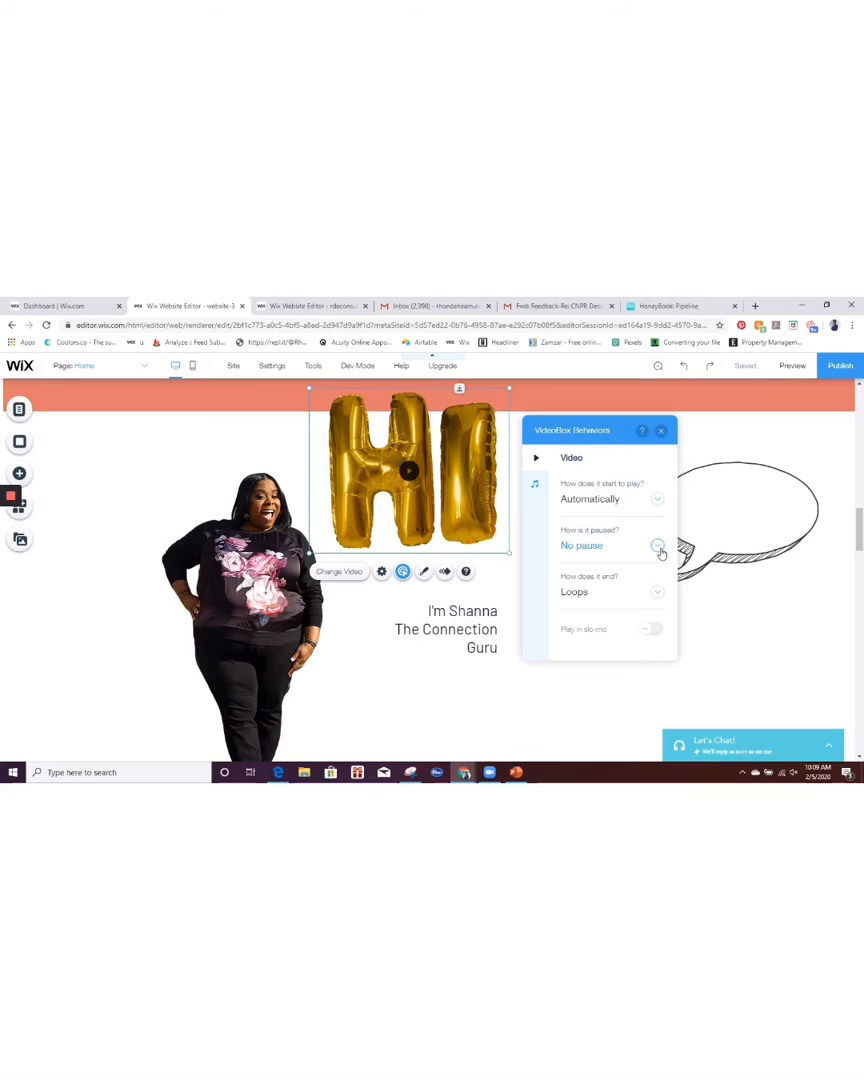
{"action": "left_click", "coordinate": [656, 544]}
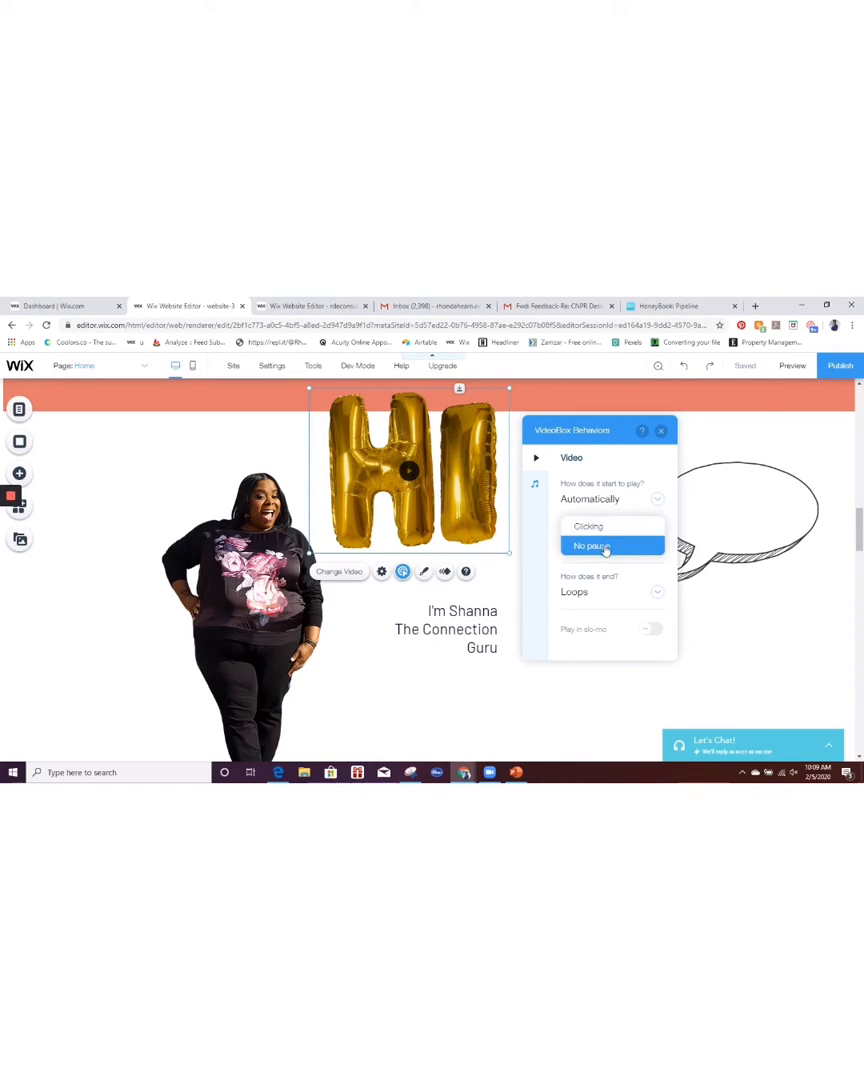
{"action": "left_click", "coordinate": [590, 546]}
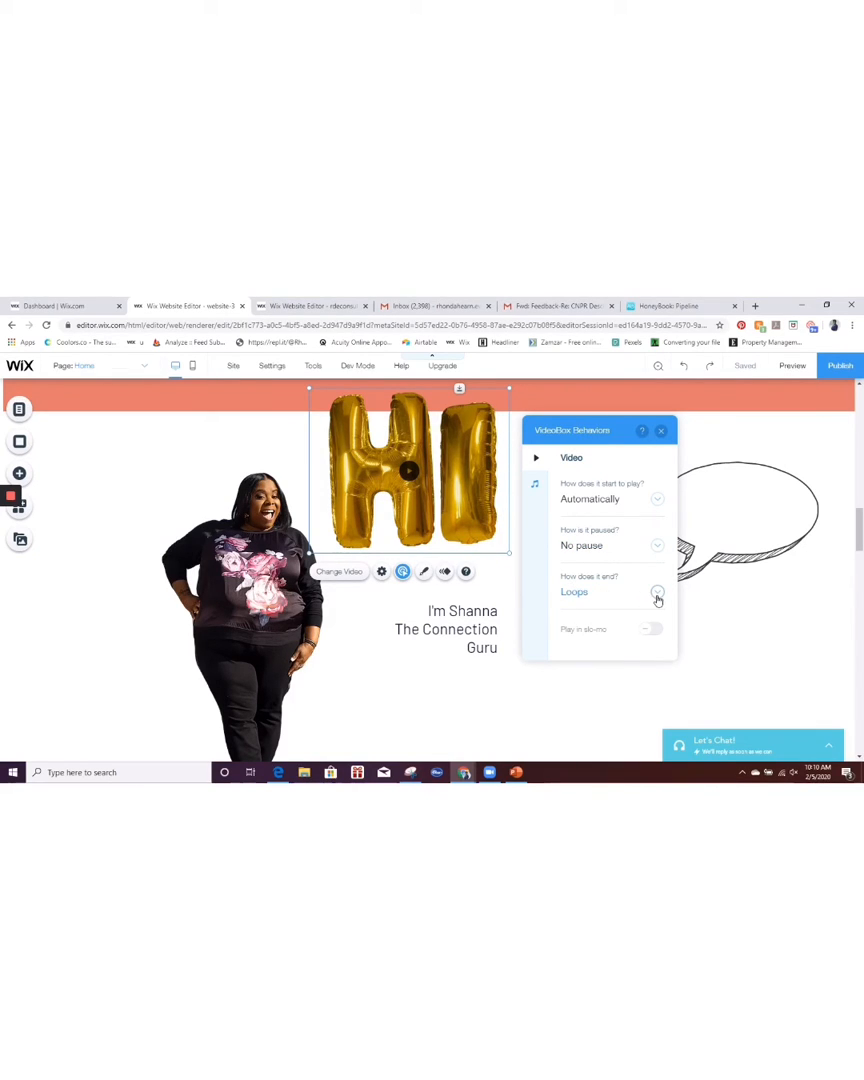
{"action": "left_click", "coordinate": [656, 594]}
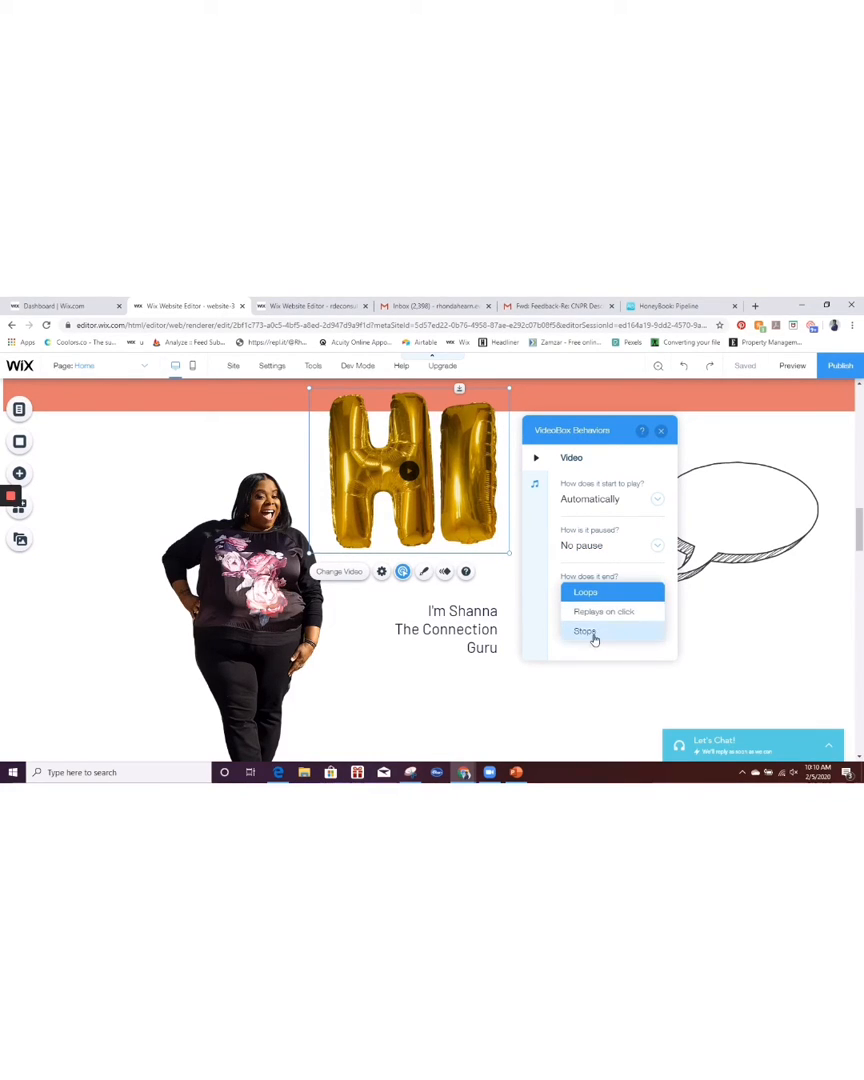
{"action": "left_click", "coordinate": [584, 592]}
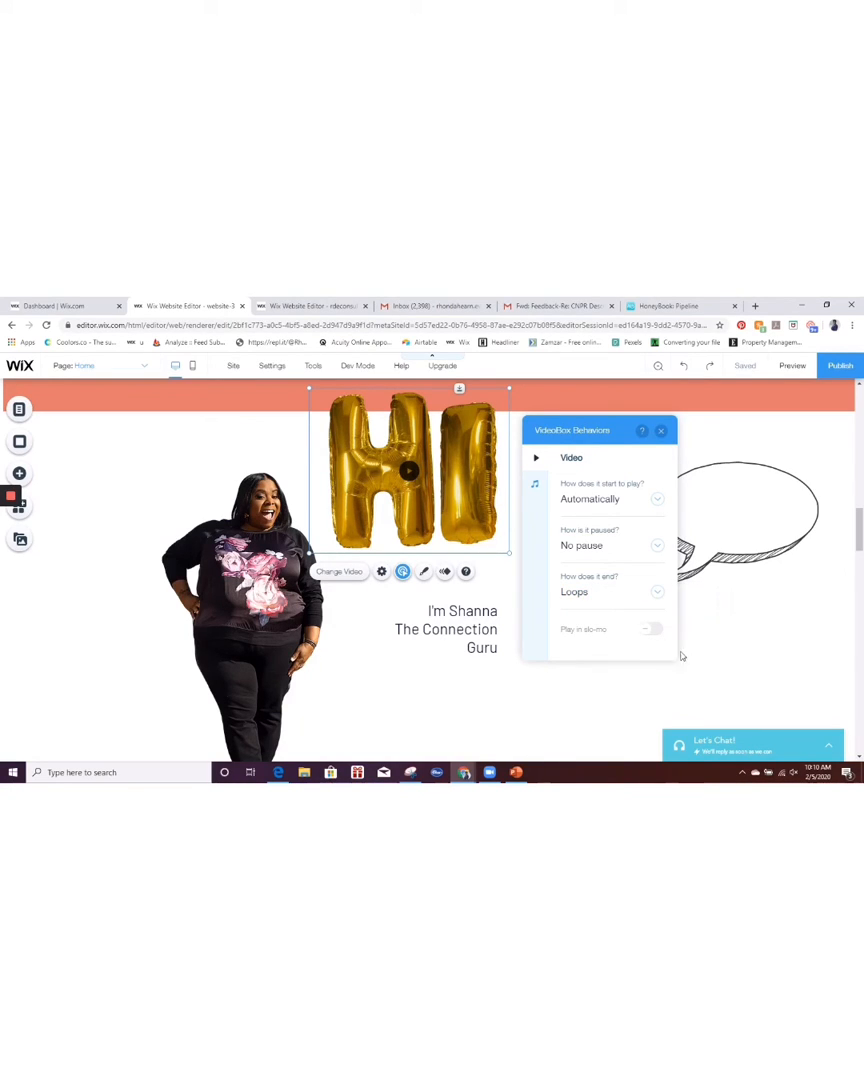
{"action": "mouse_move", "coordinate": [650, 628]}
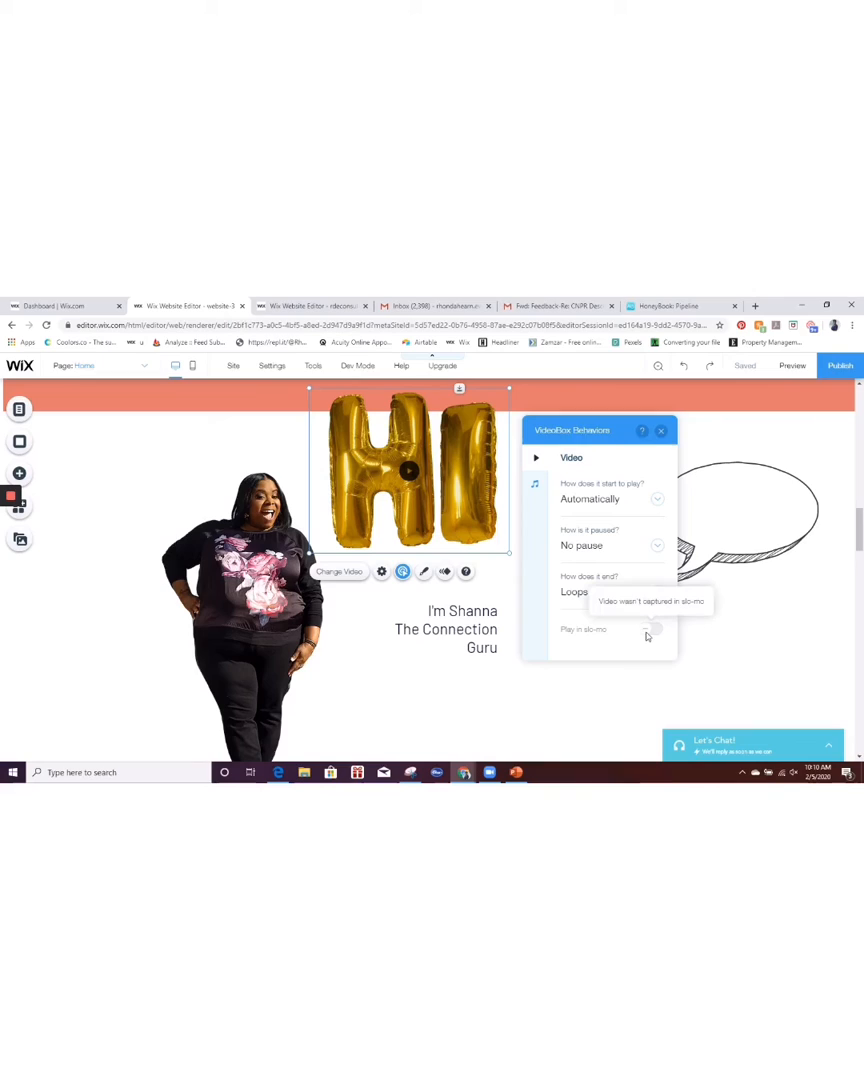
{"action": "mouse_move", "coordinate": [628, 686]}
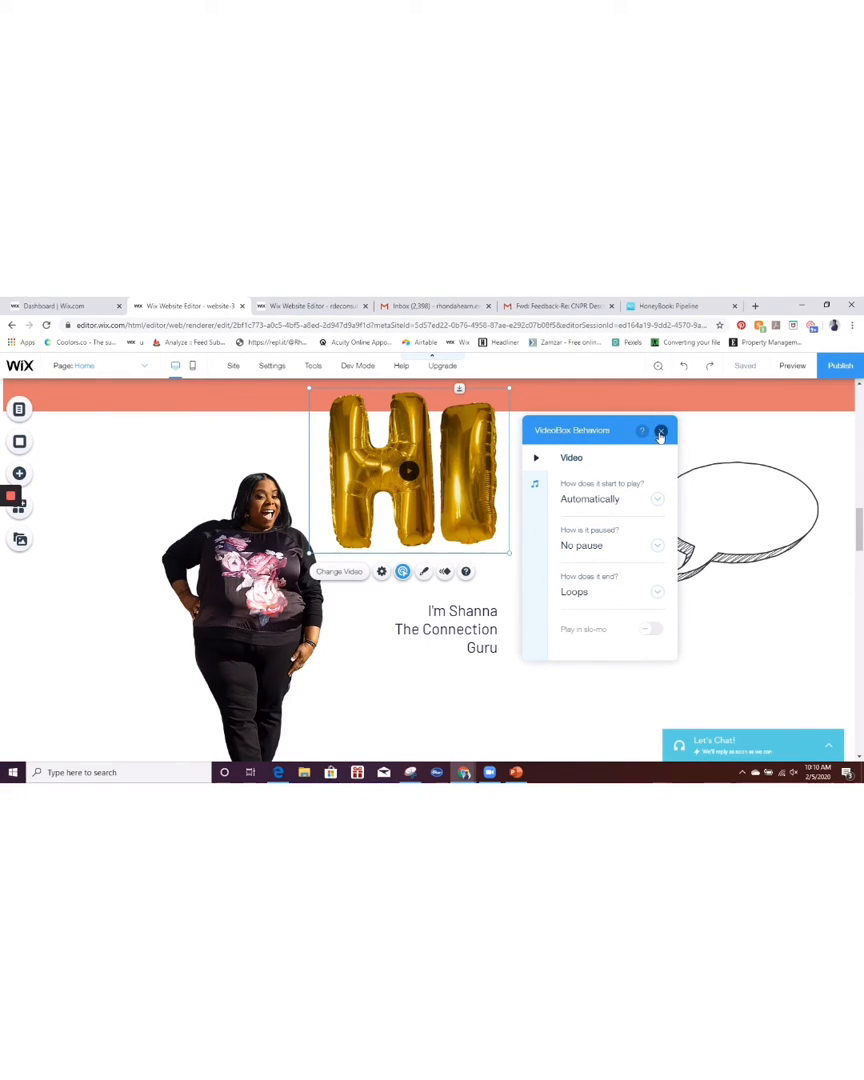
{"action": "left_click", "coordinate": [660, 430]}
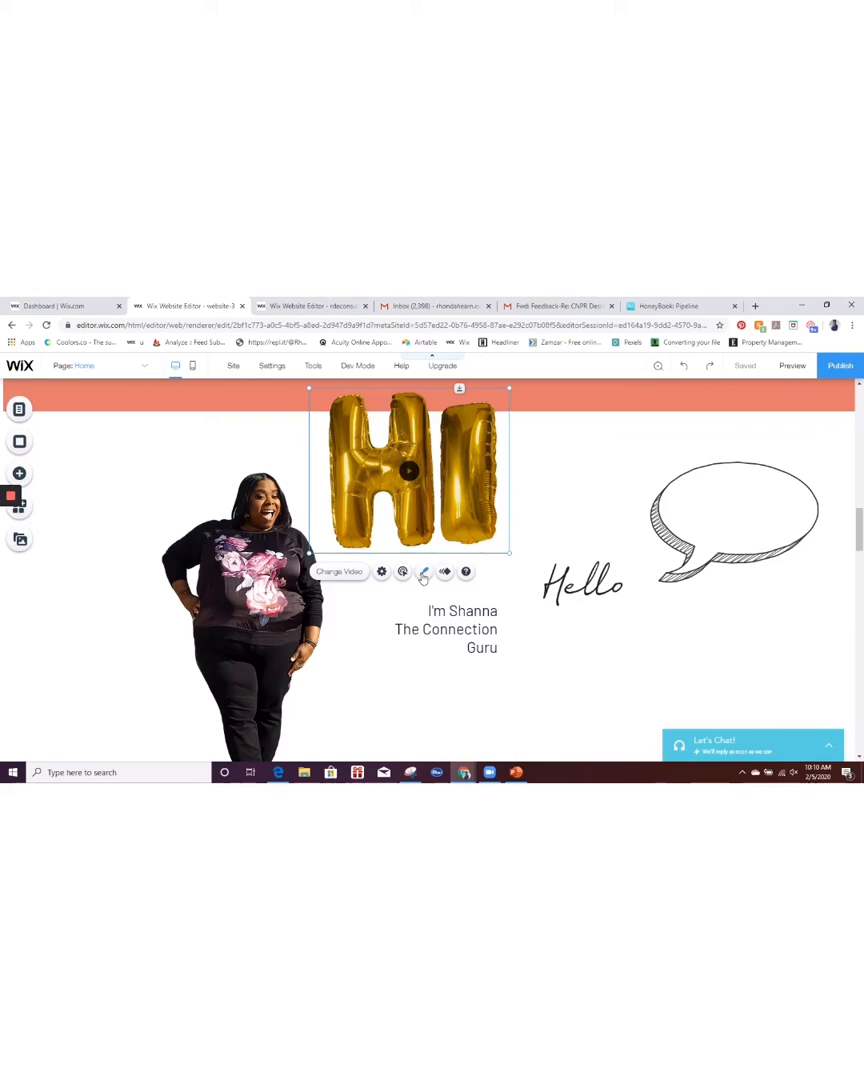
In Video Box Design, turn on Recolor video with the Red preset, keeping Hue as the custom style
{"action": "left_click", "coordinate": [424, 572]}
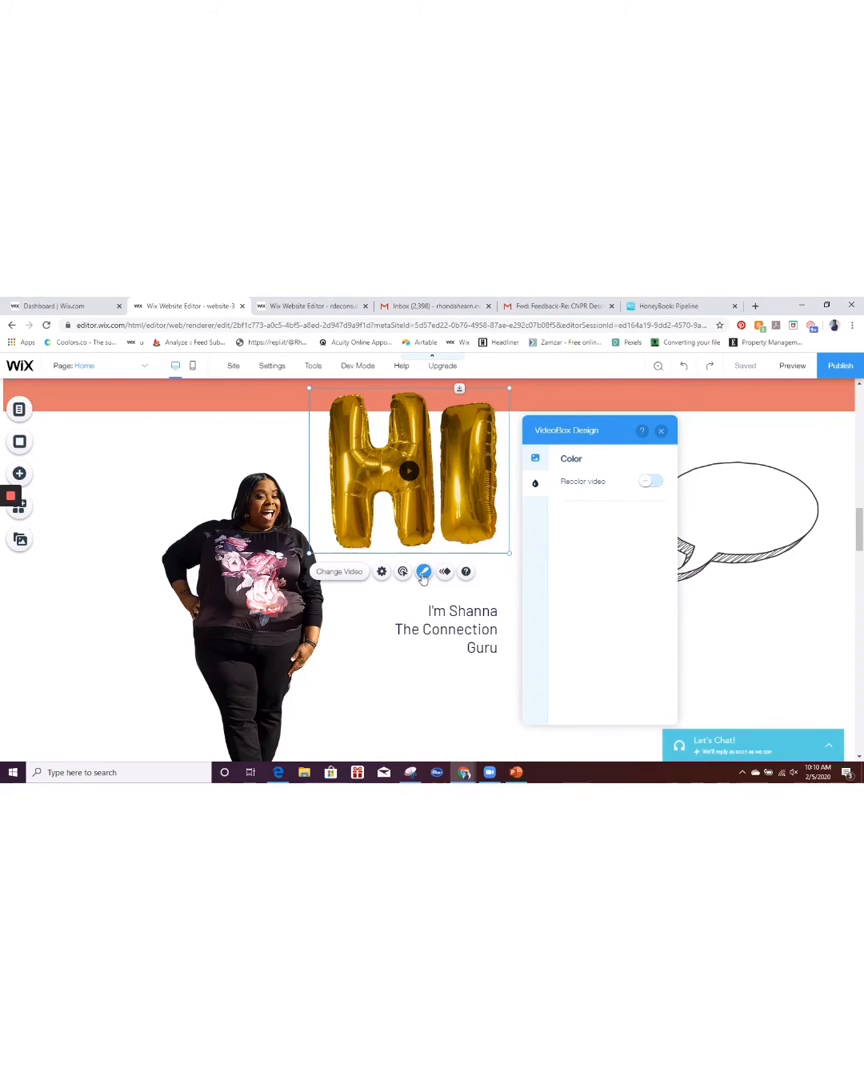
{"action": "left_click", "coordinate": [650, 484]}
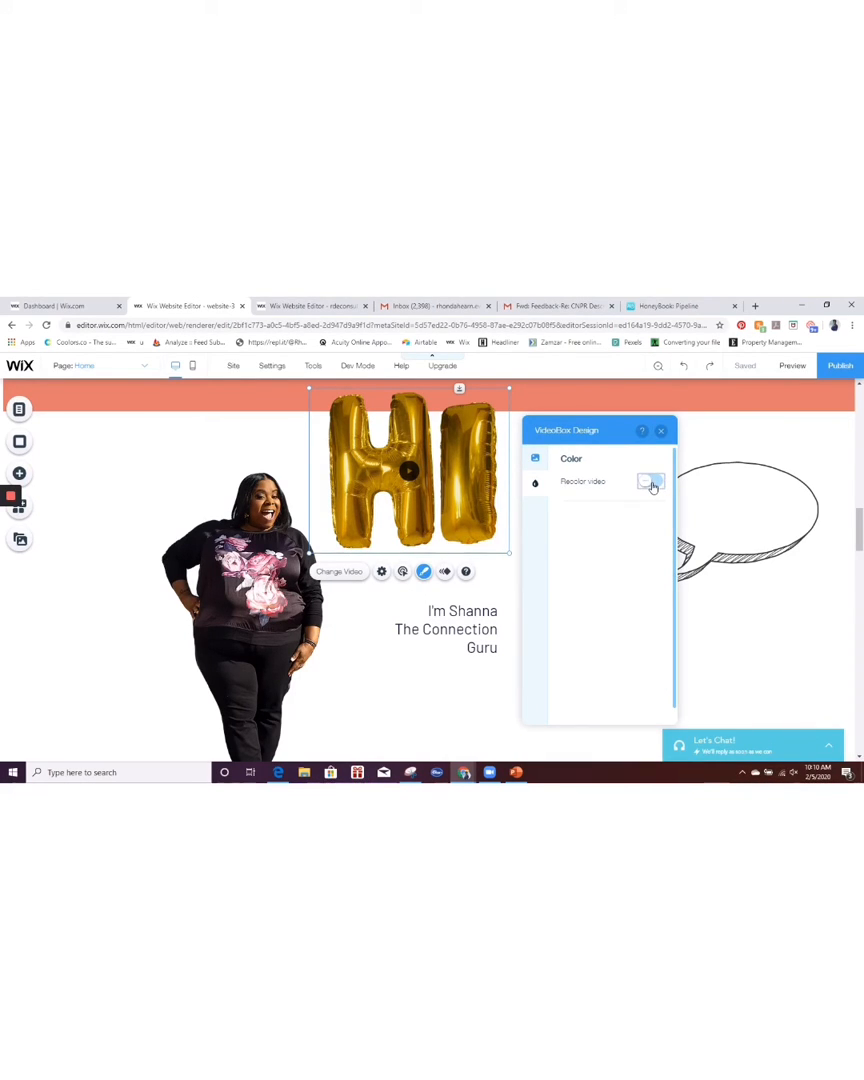
{"action": "left_click", "coordinate": [650, 480]}
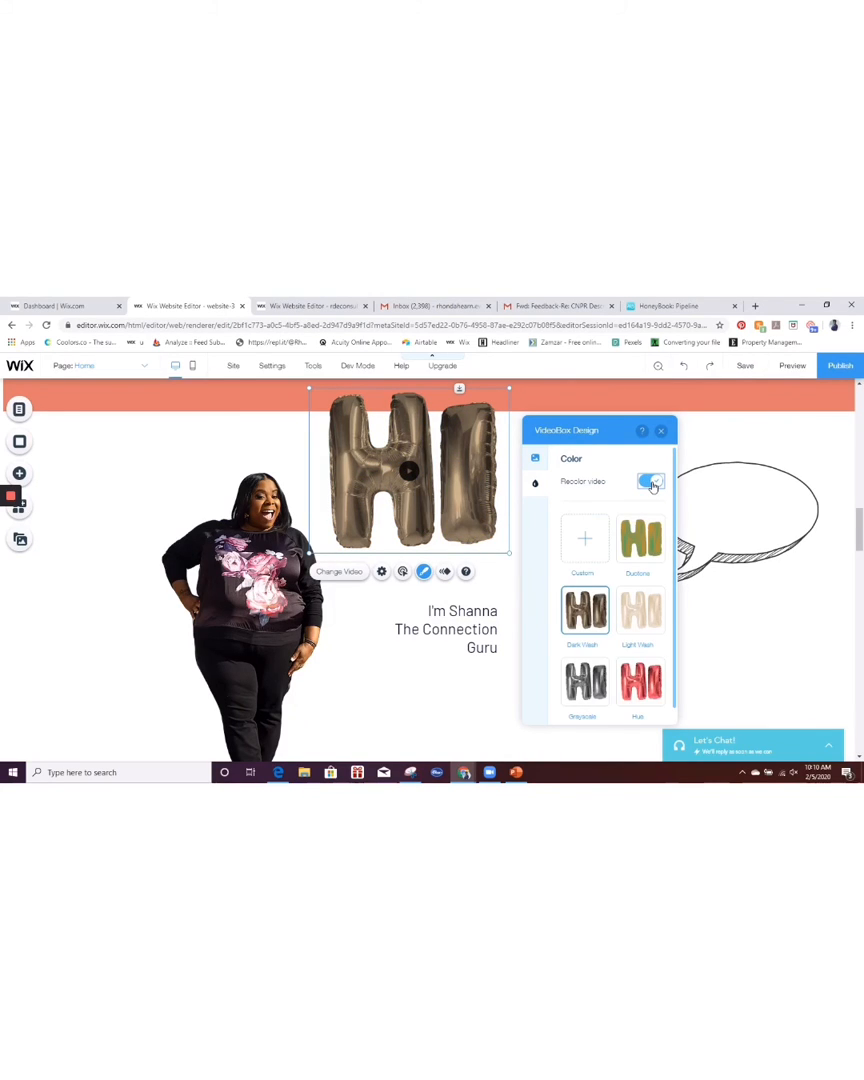
{"action": "left_click", "coordinate": [650, 480]}
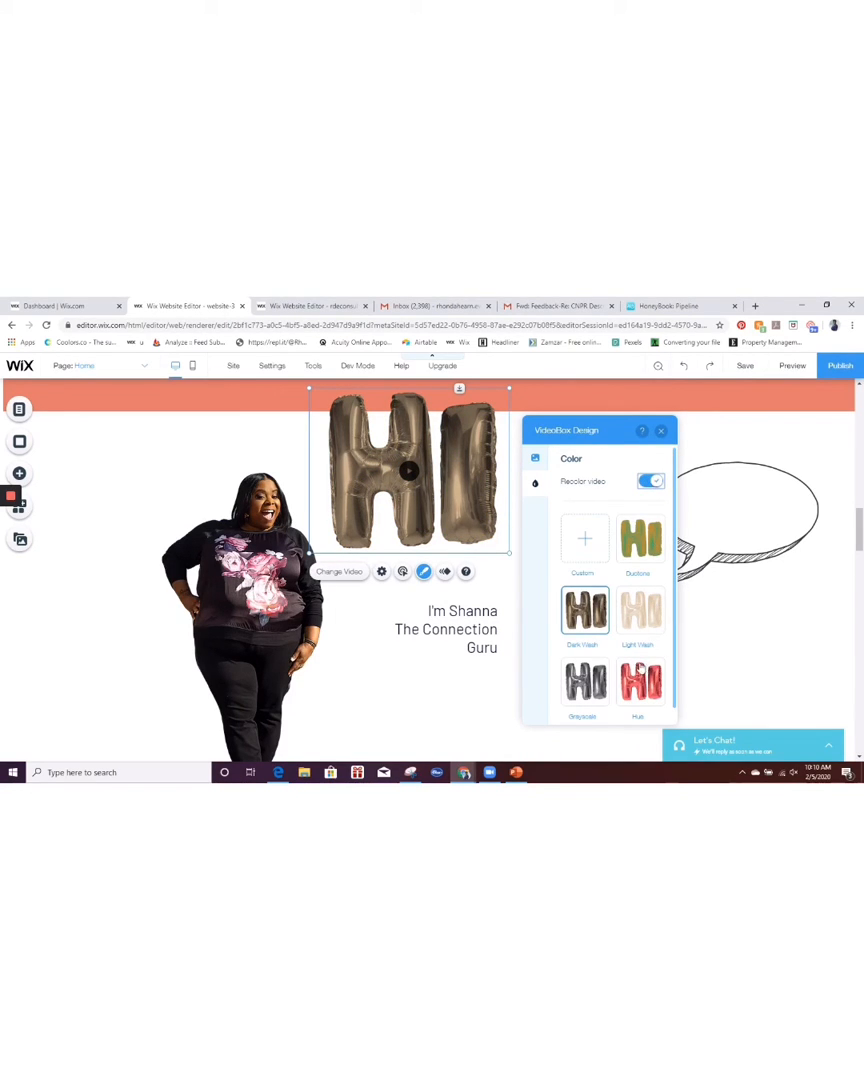
{"action": "left_click", "coordinate": [640, 684]}
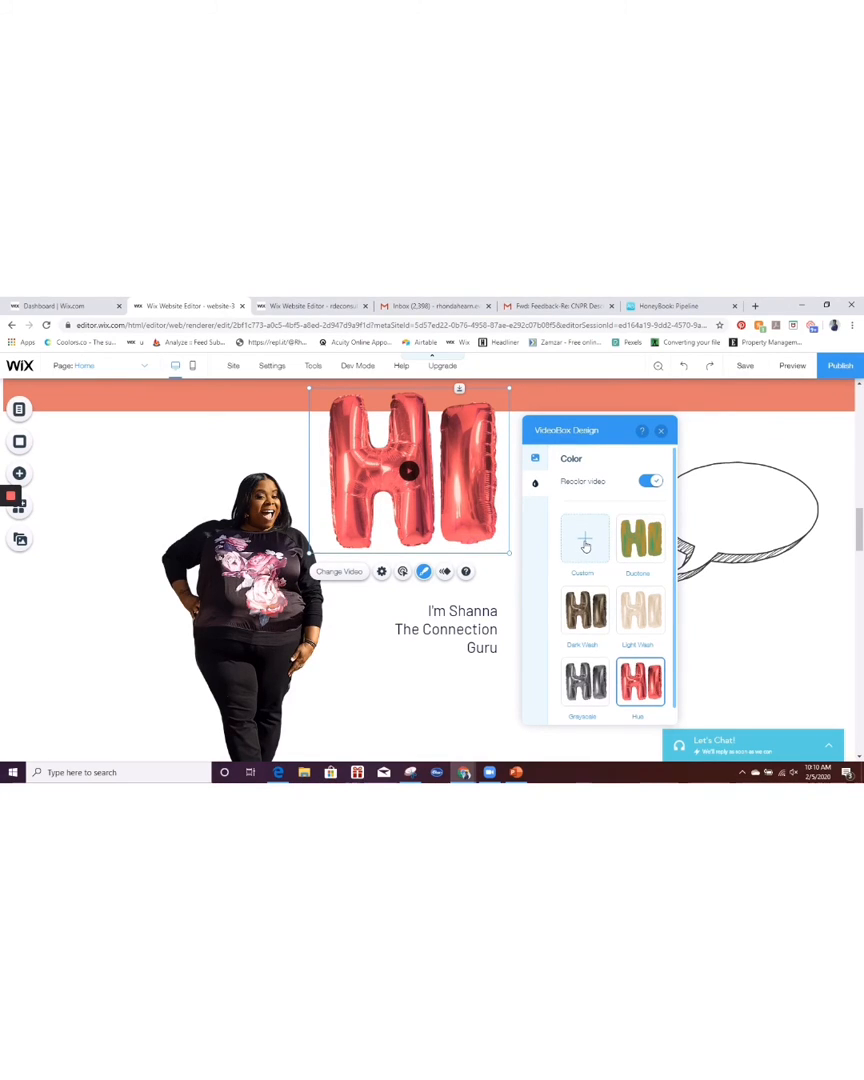
{"action": "left_click", "coordinate": [638, 682]}
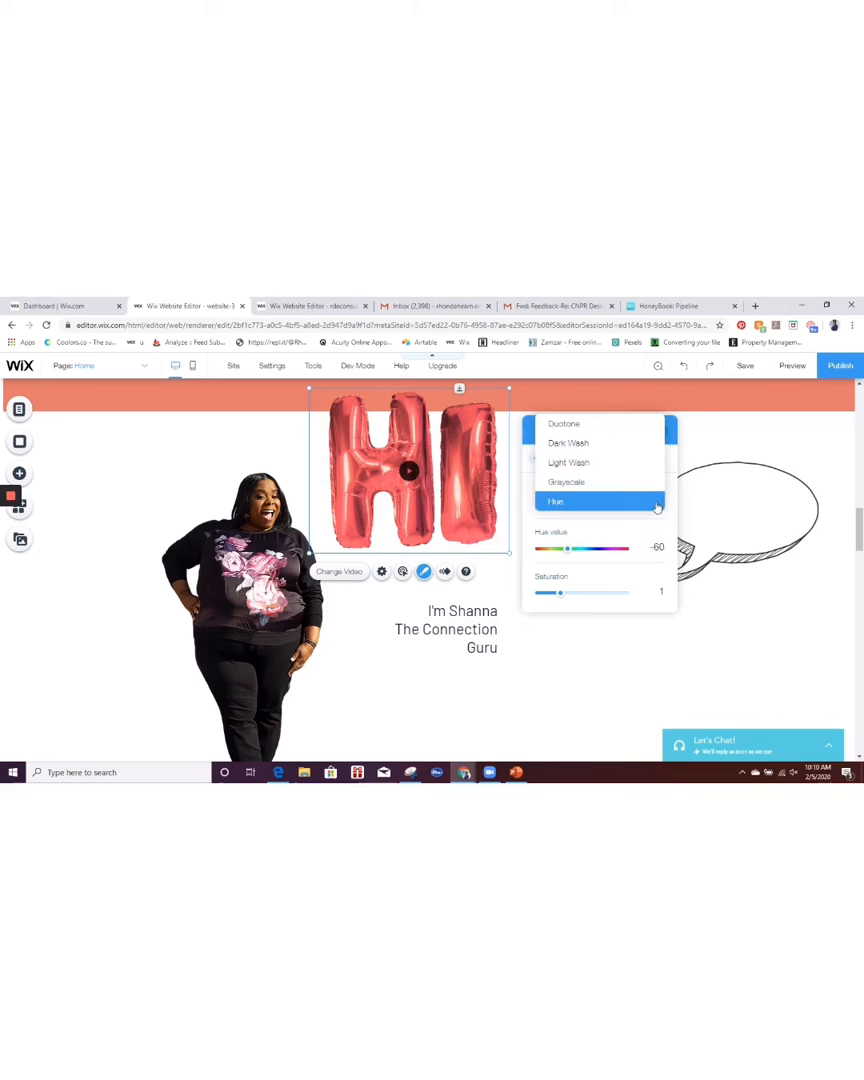
{"action": "left_click", "coordinate": [556, 500]}
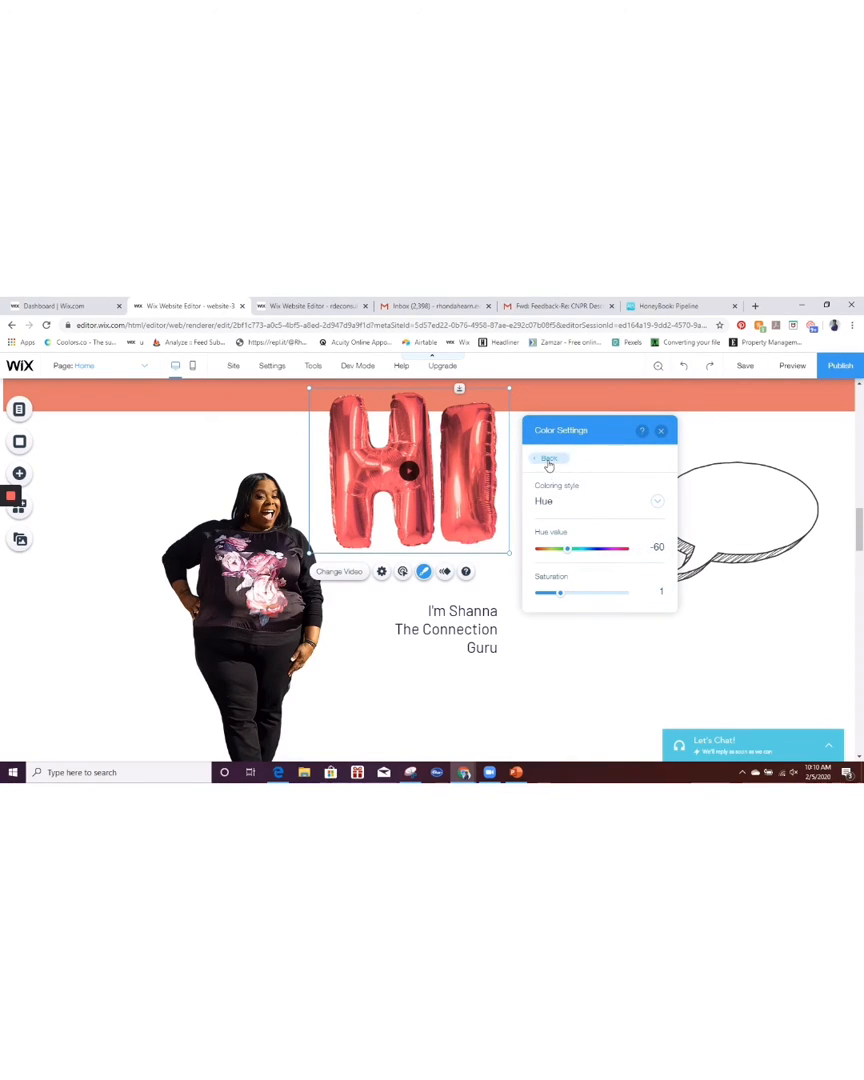
{"action": "left_click", "coordinate": [548, 458]}
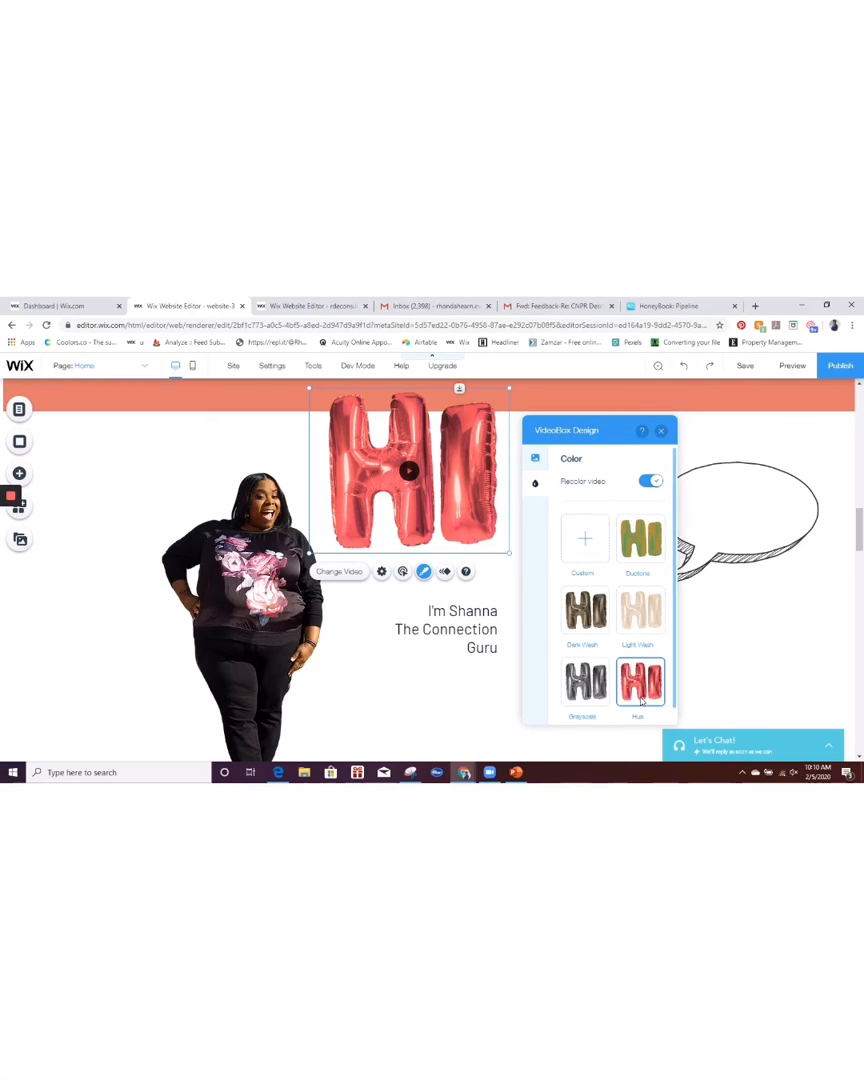
Close the design panel and switch to Preview to see the red HI balloons playing
{"action": "left_click", "coordinate": [660, 430]}
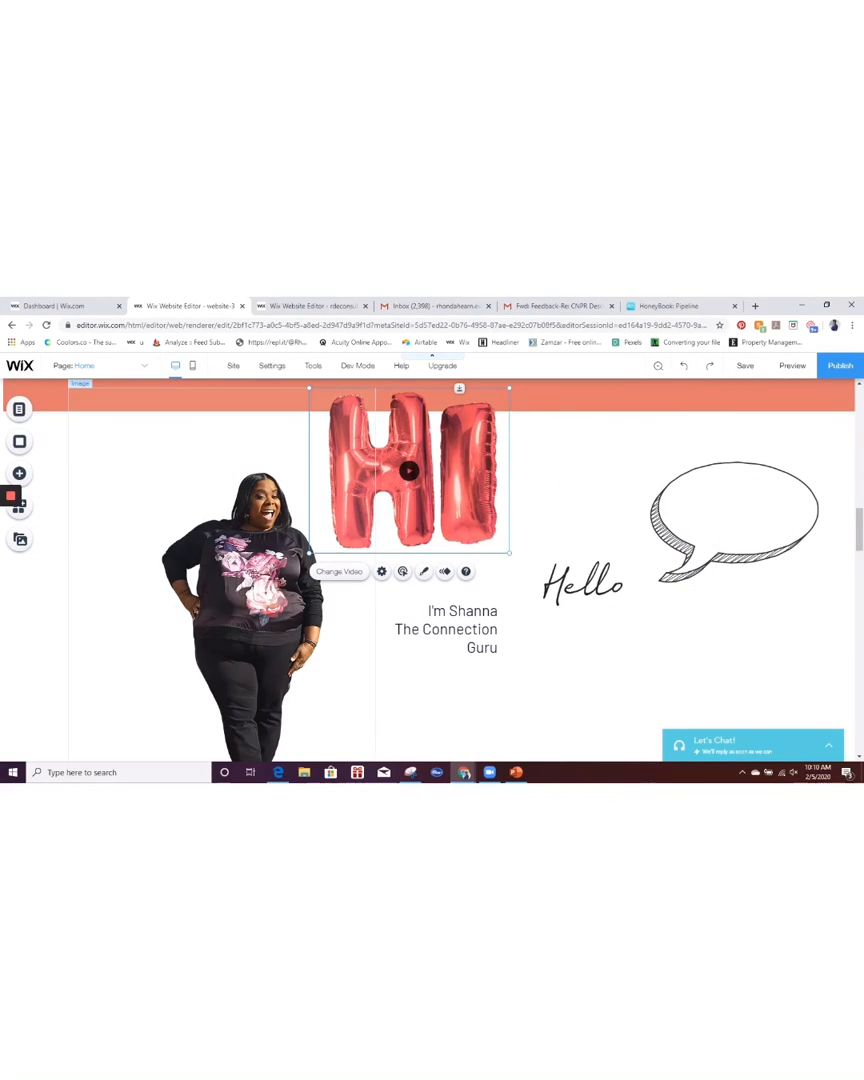
{"action": "mouse_move", "coordinate": [444, 572]}
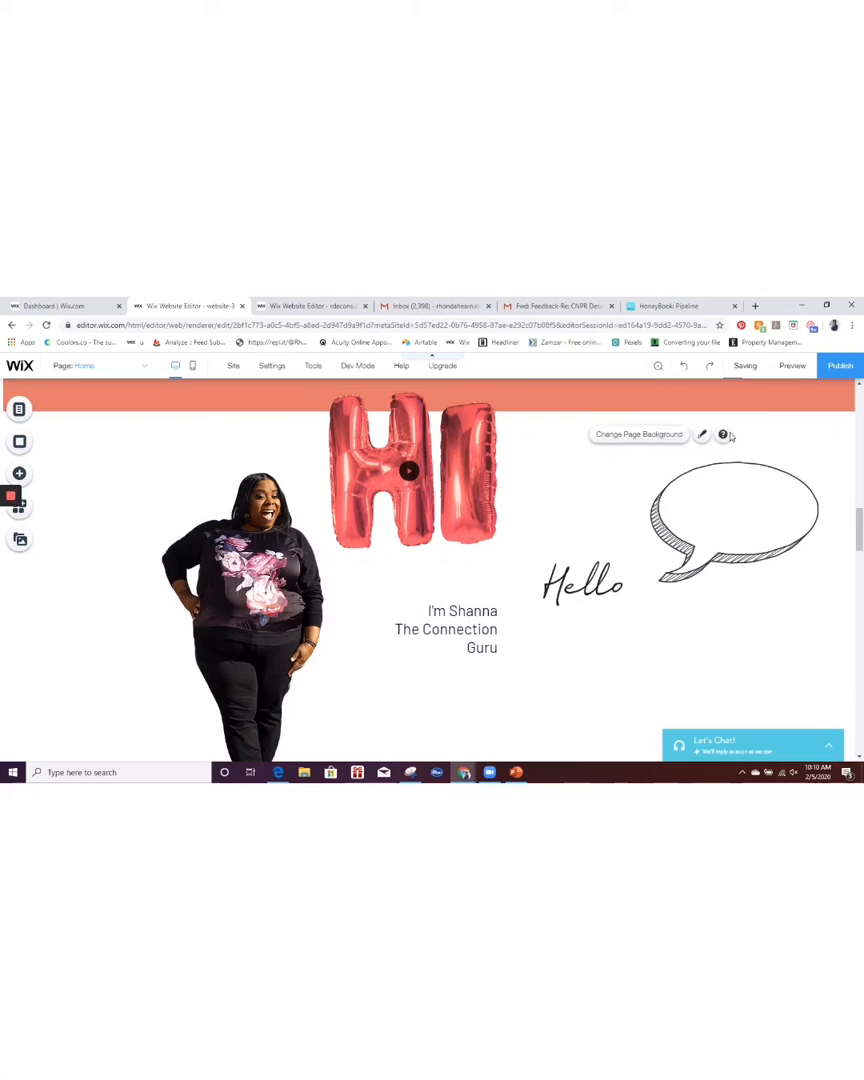
{"action": "mouse_move", "coordinate": [792, 364]}
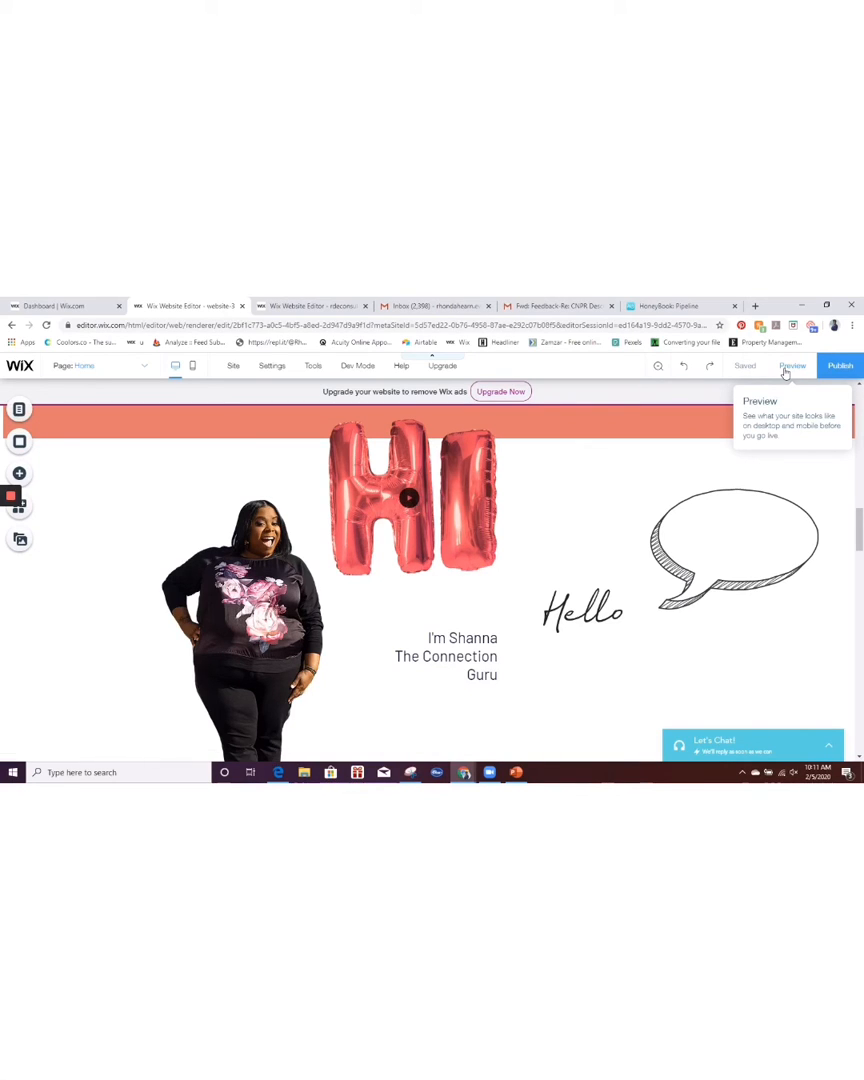
{"action": "left_click", "coordinate": [792, 364]}
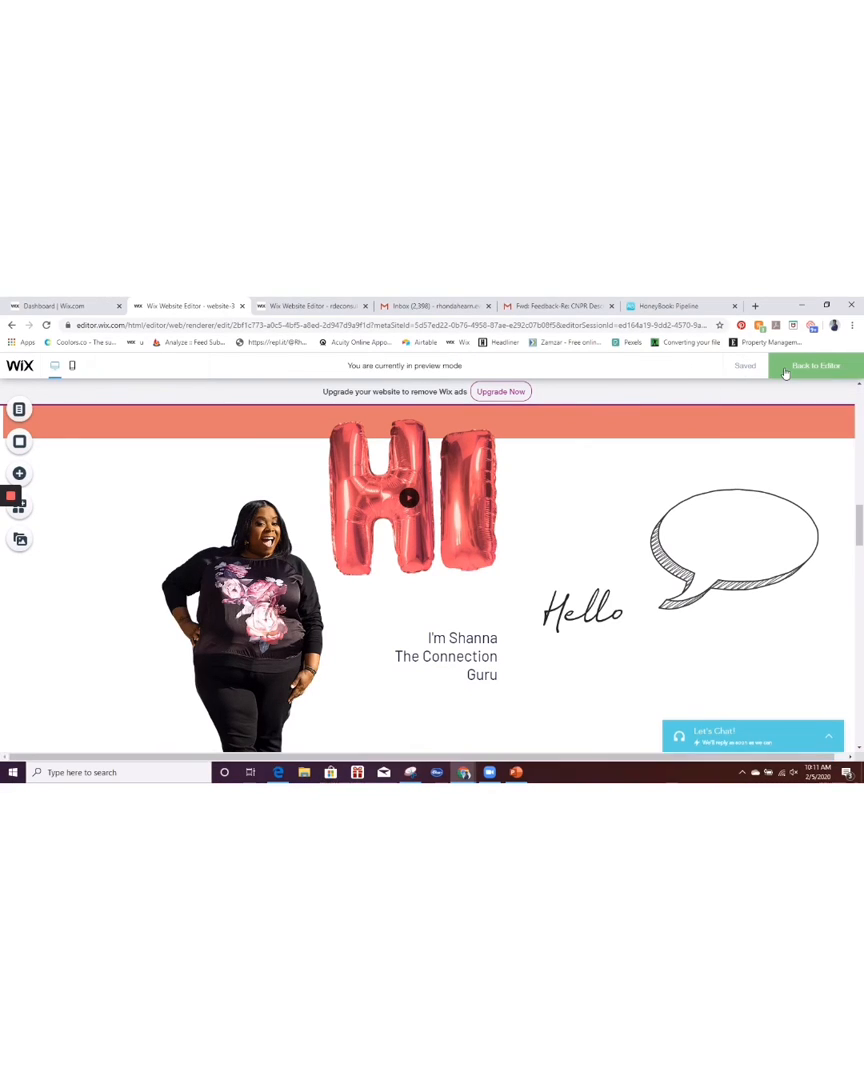
{"action": "left_click", "coordinate": [814, 364]}
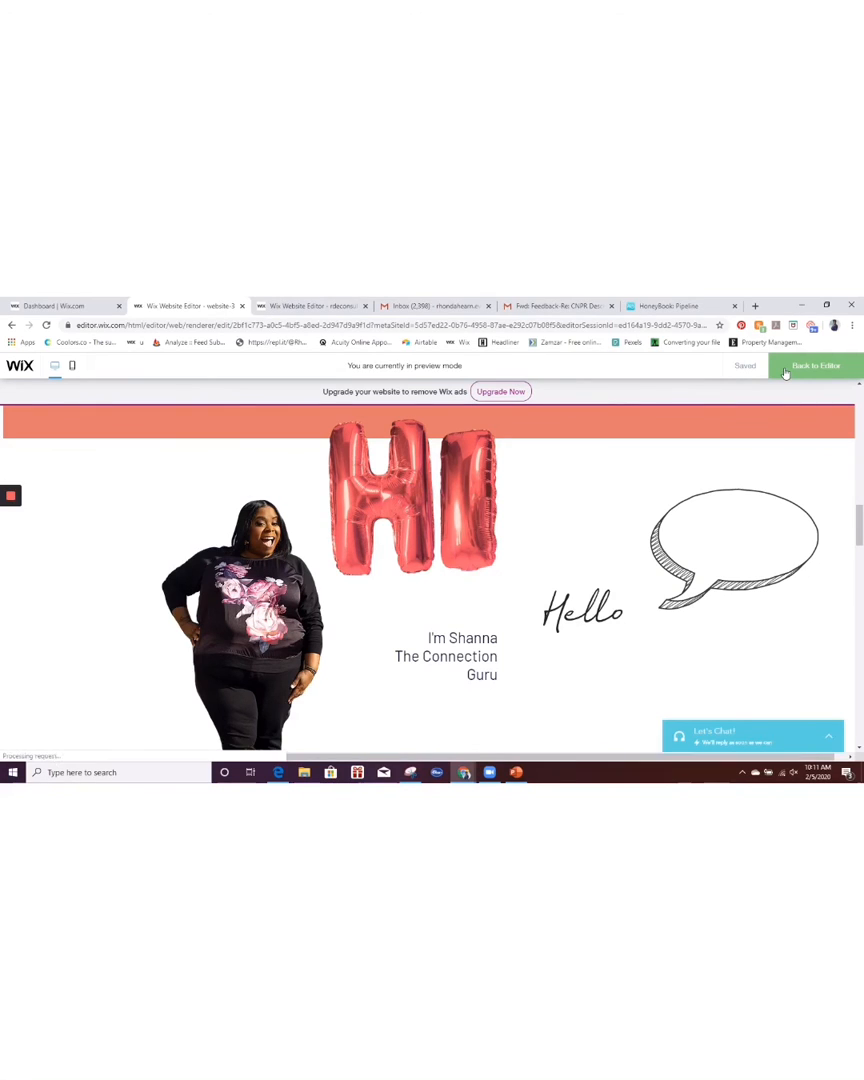